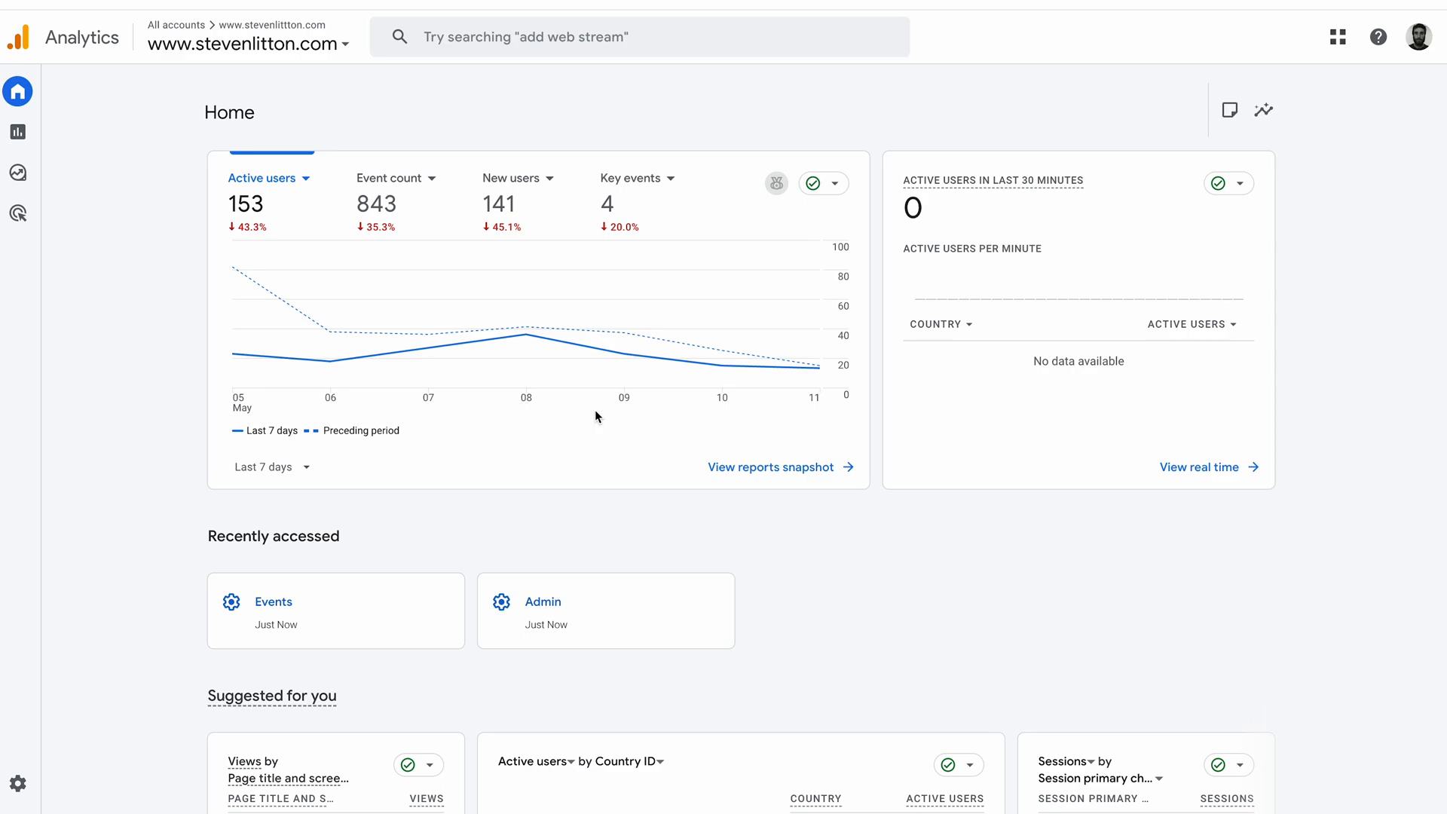
mouse_move(289, 365)
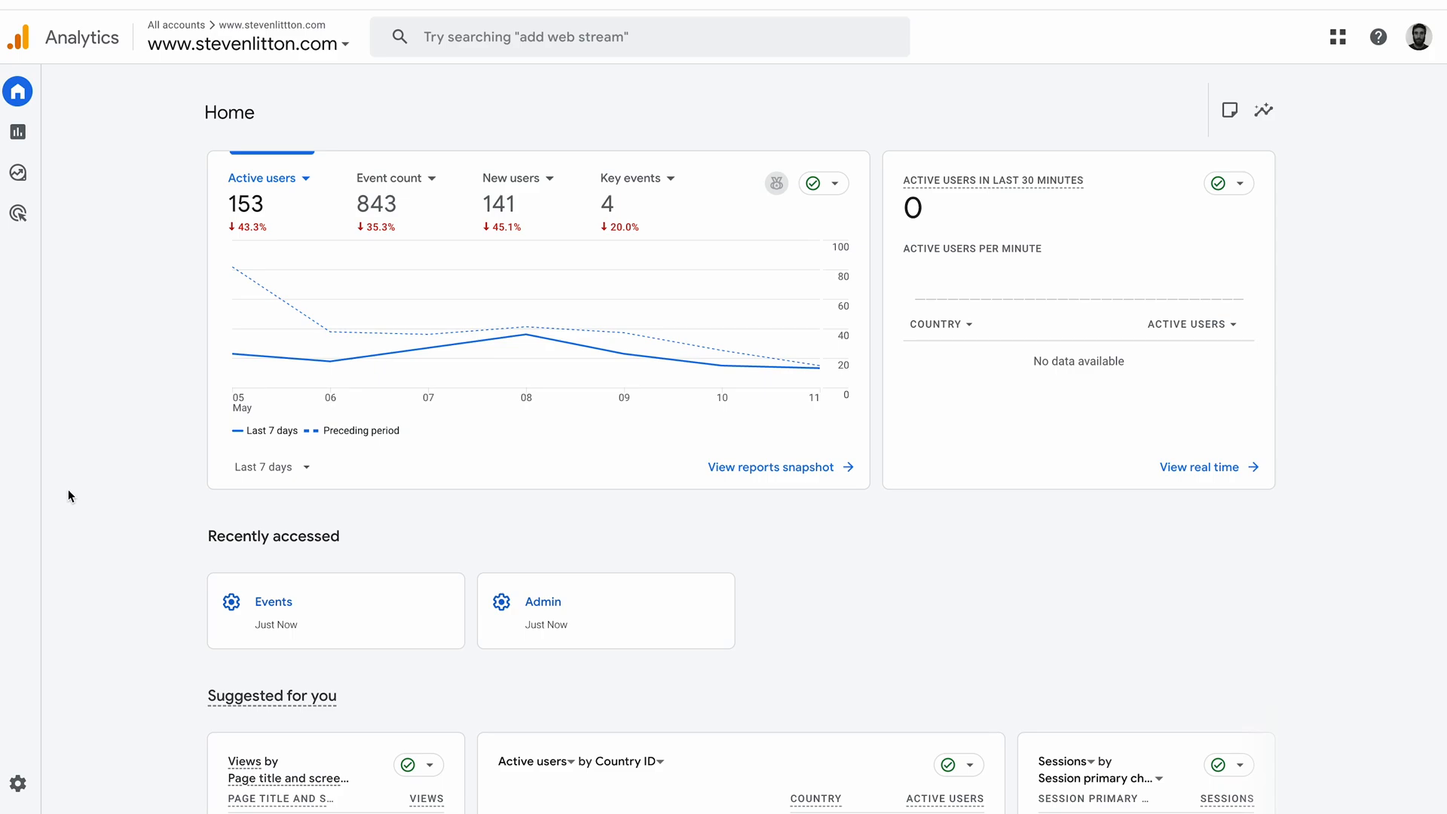
mouse_move(49, 572)
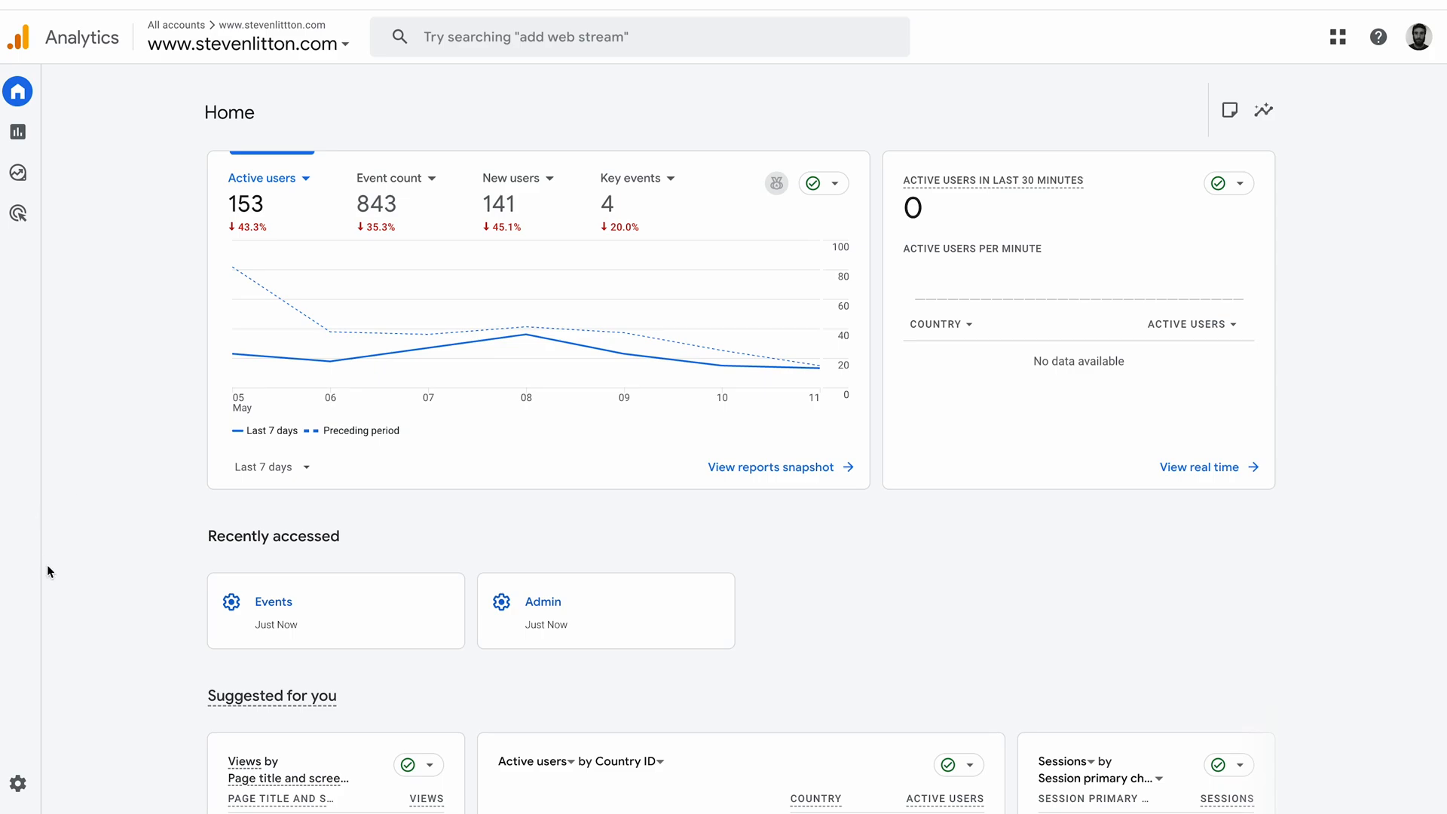
mouse_move(17, 784)
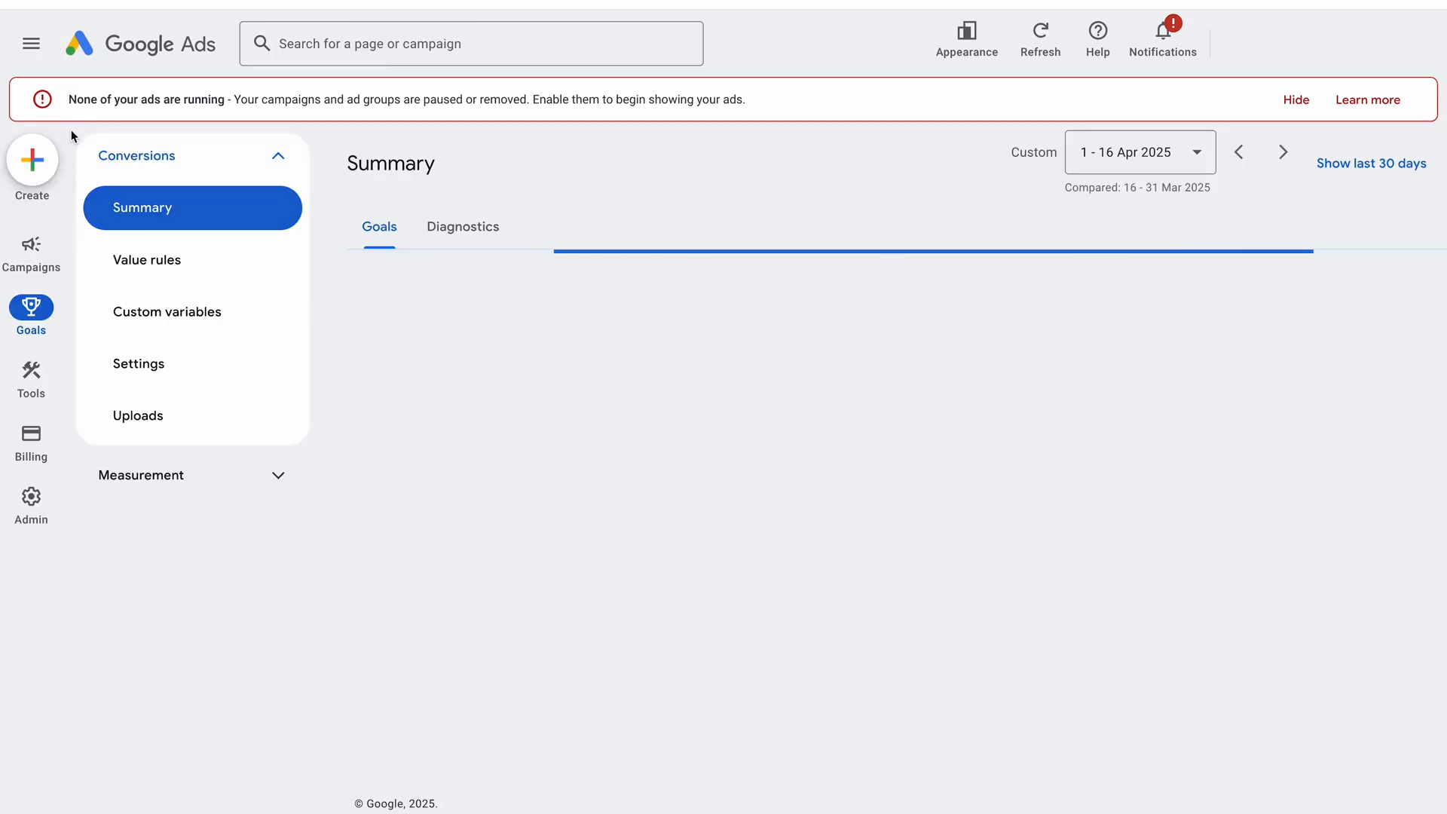
- Go from the Analytics home page through Admin to the property's Google Ads links
click(30, 254)
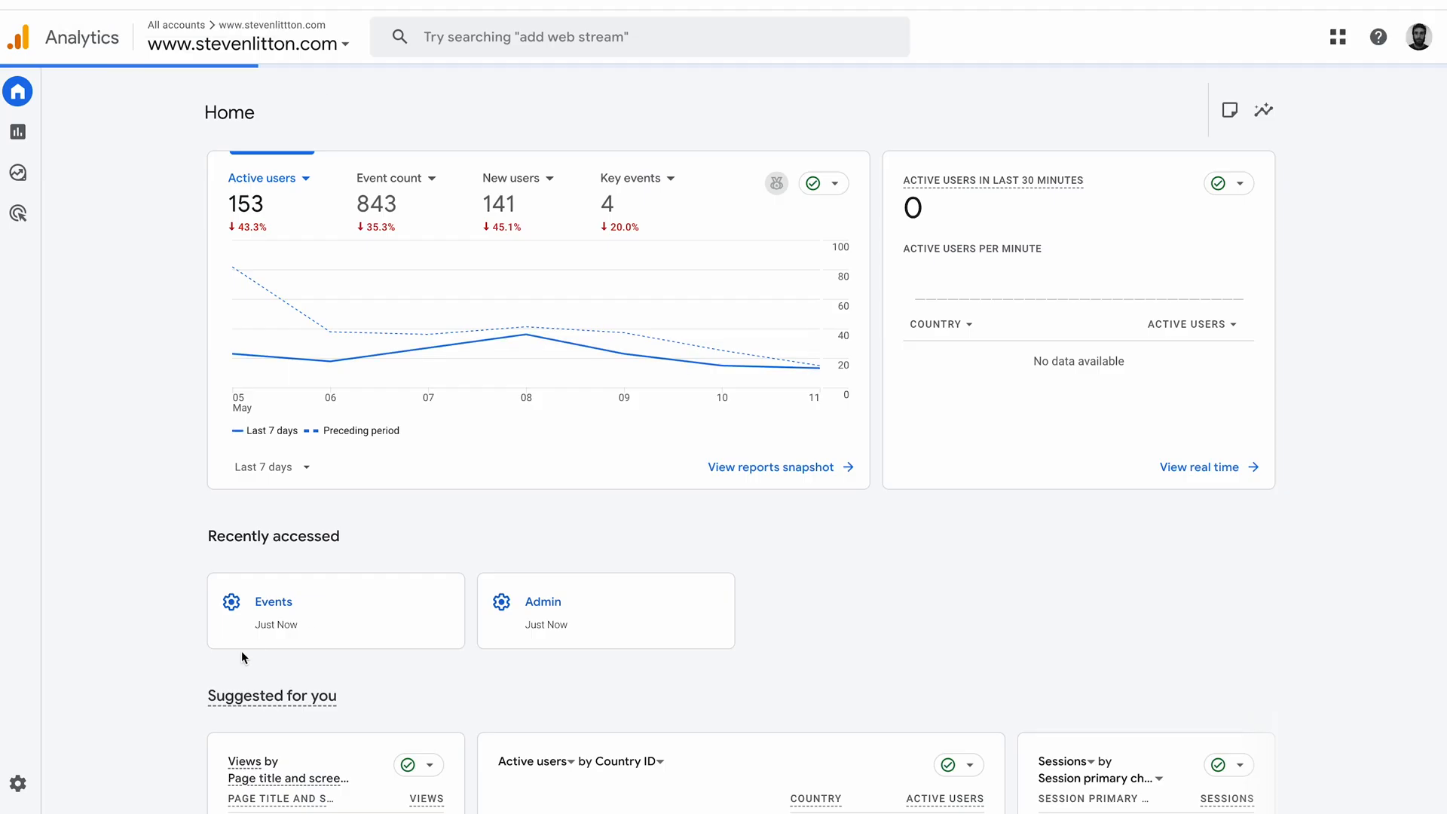
mouse_move(347, 464)
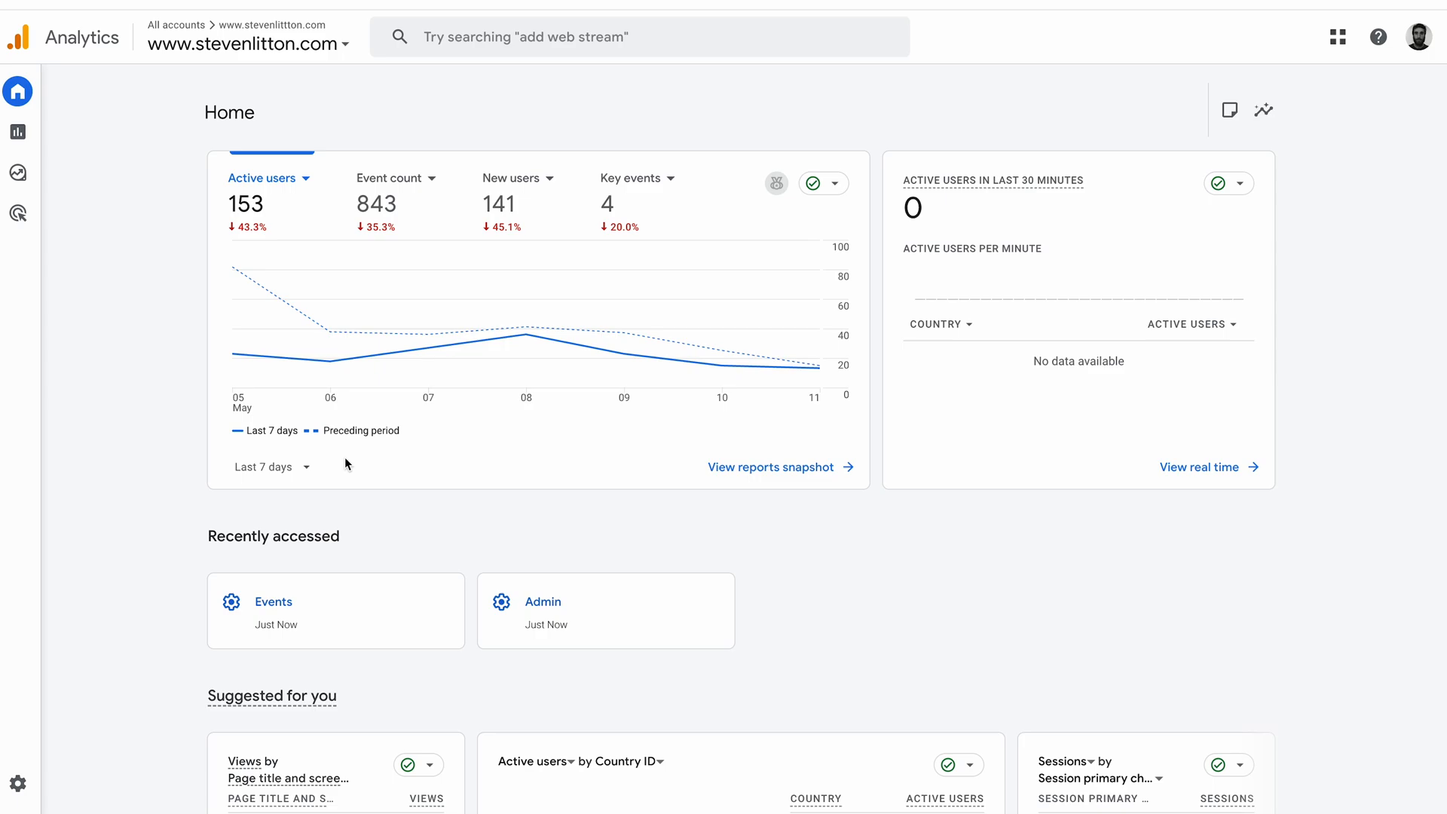
mouse_move(90, 732)
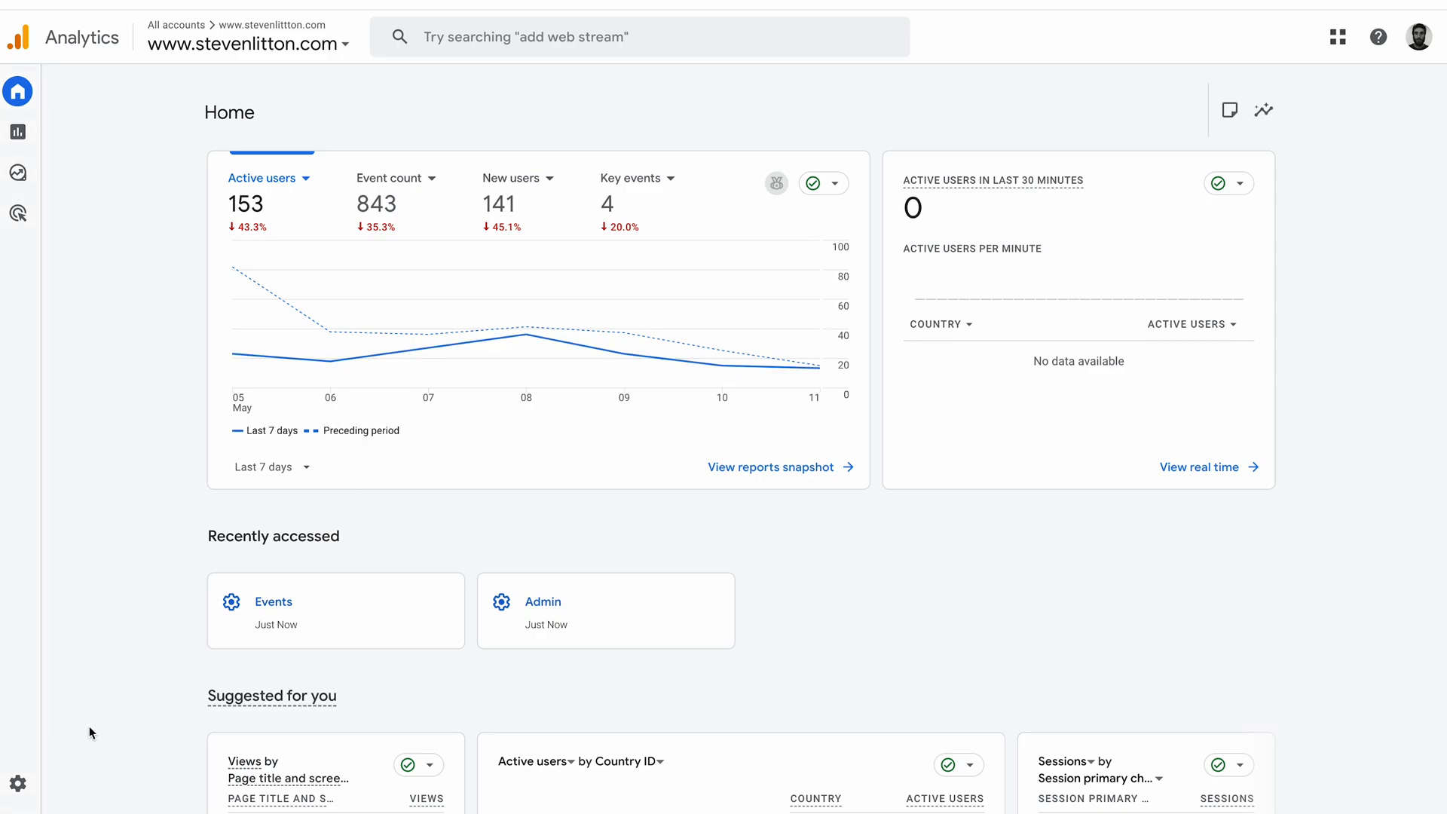
mouse_move(18, 791)
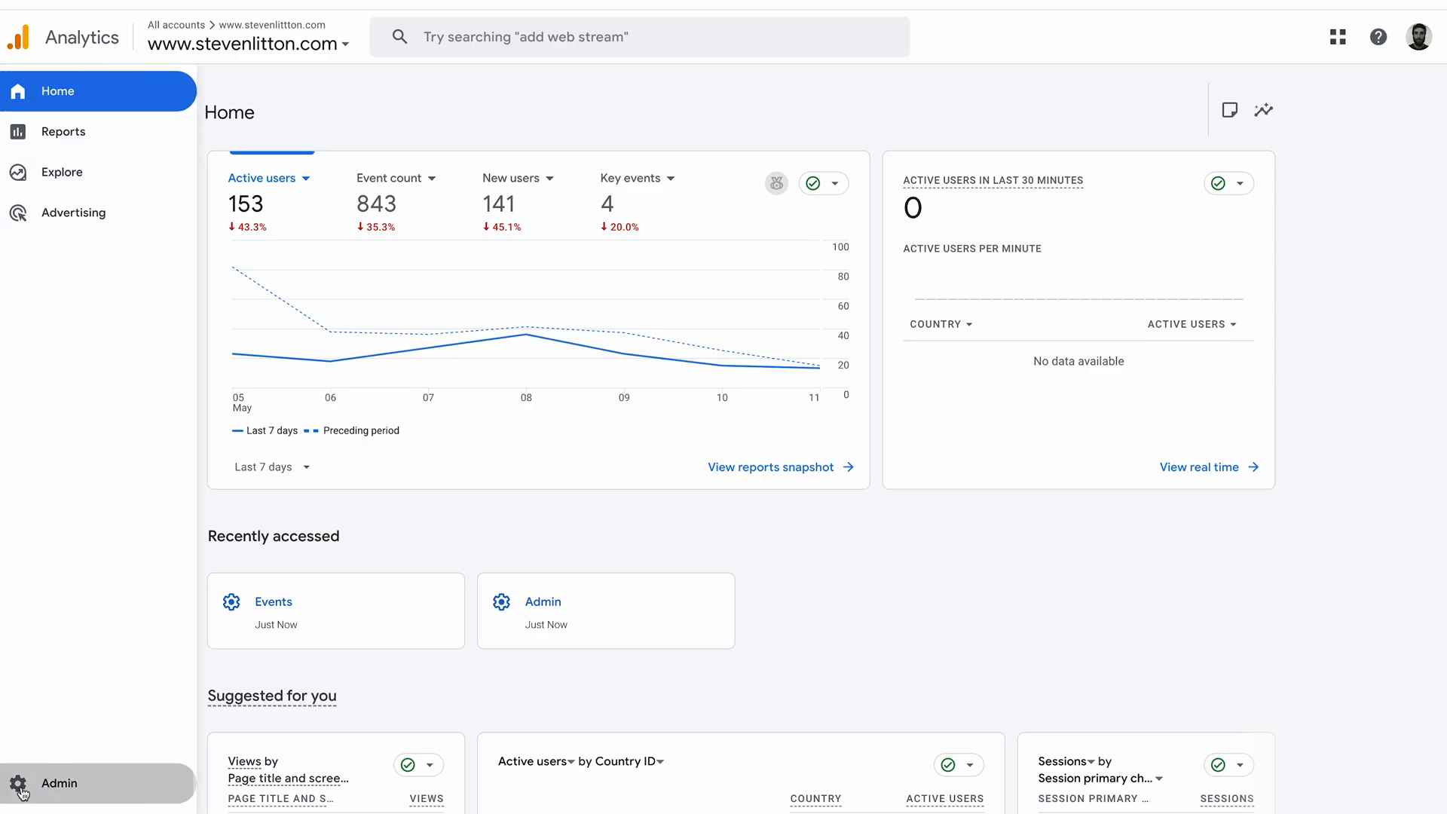
click(59, 783)
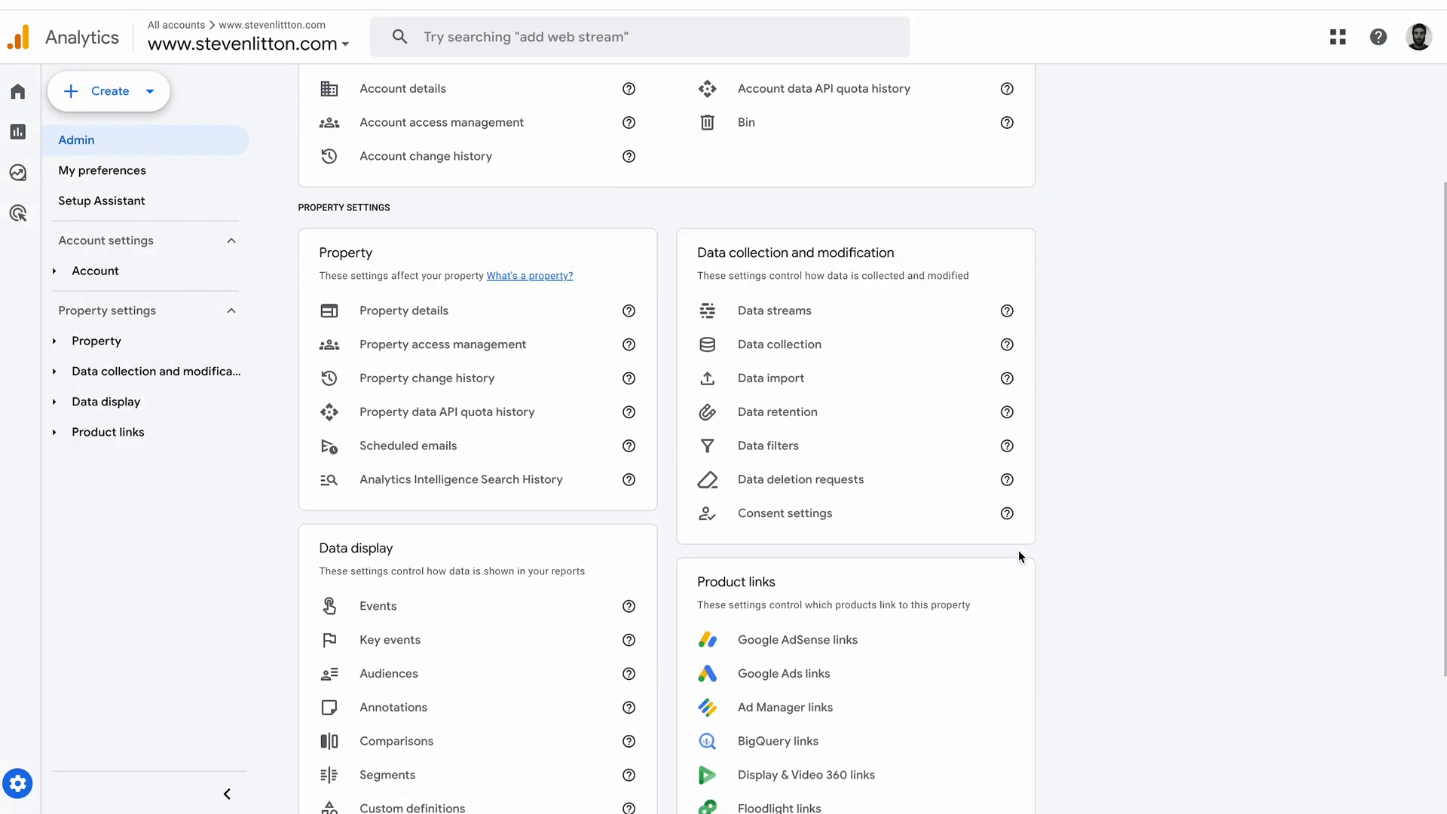
scroll(down, 3)
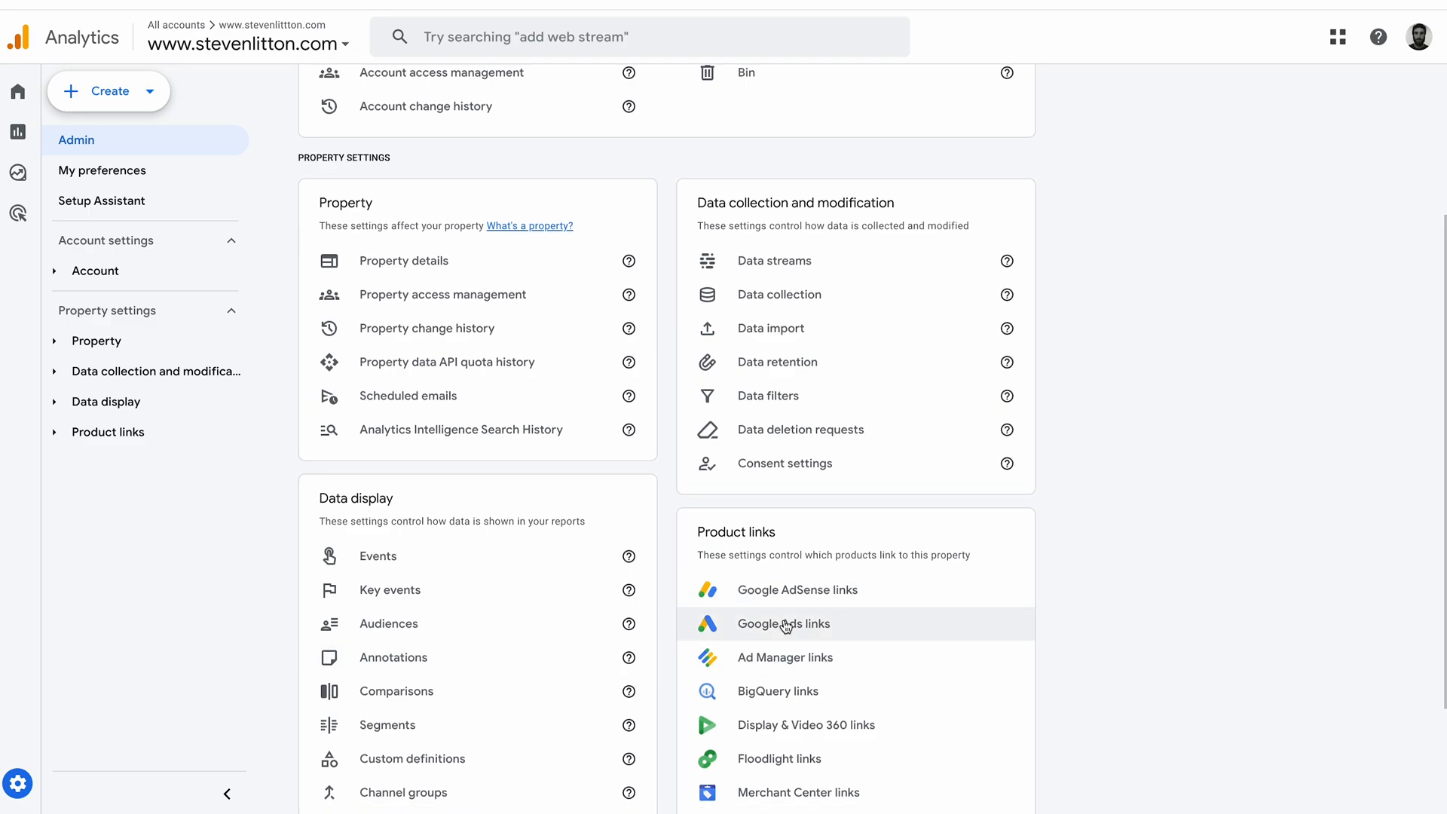
click(784, 624)
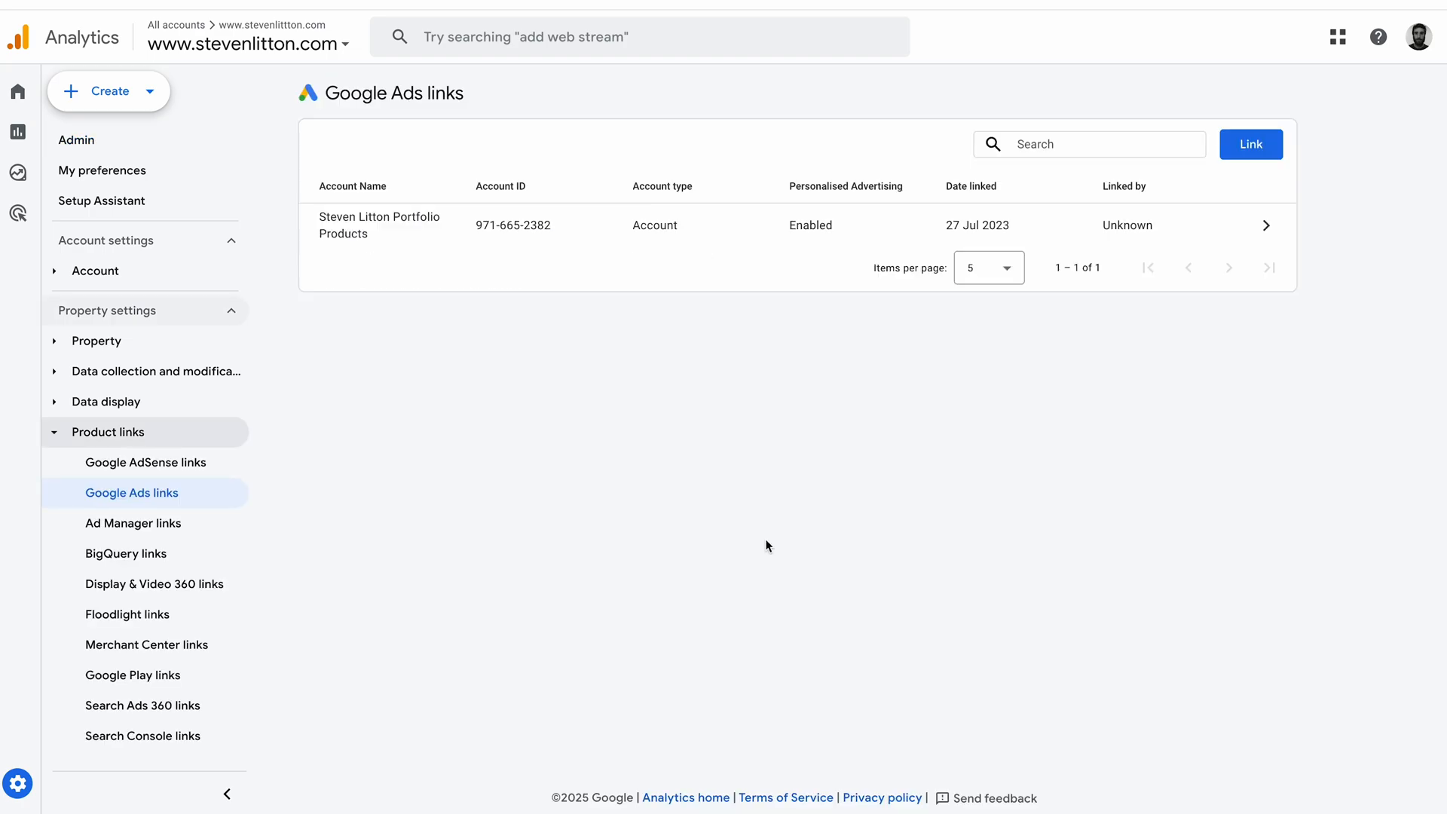
mouse_move(361, 251)
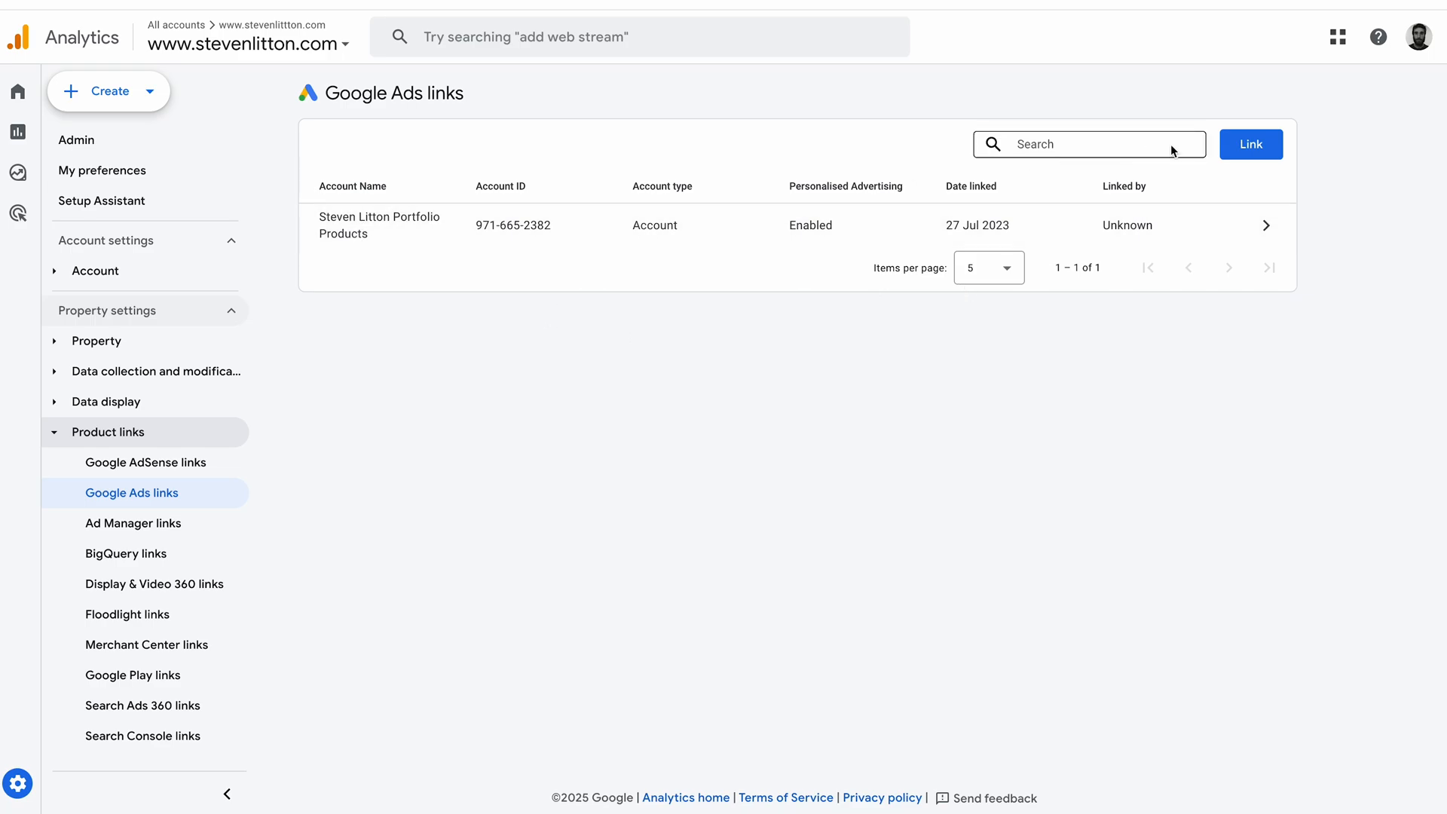
- Start a new Google Ads link, then close the setup without changing the existing link
click(1251, 144)
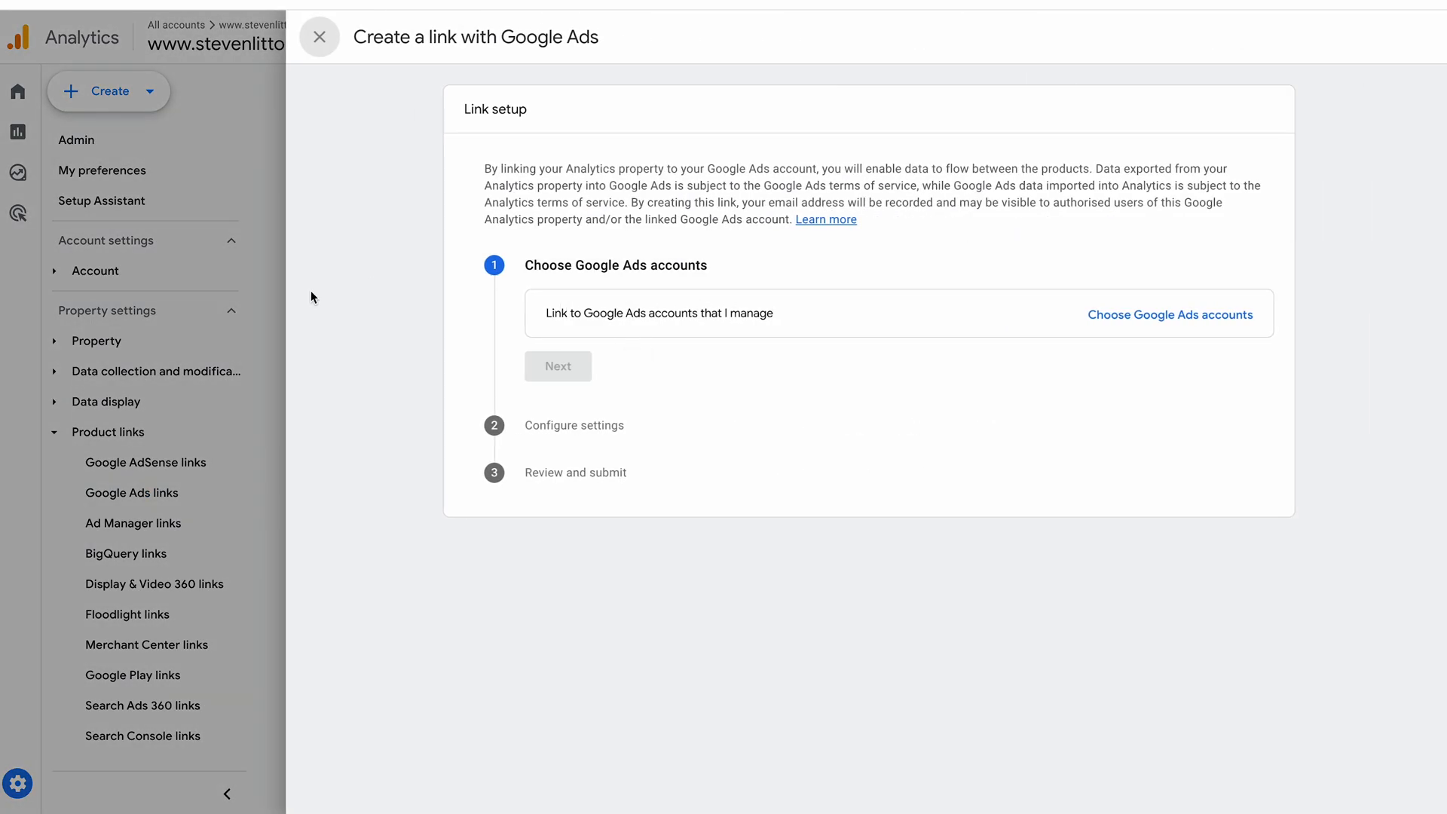
click(318, 37)
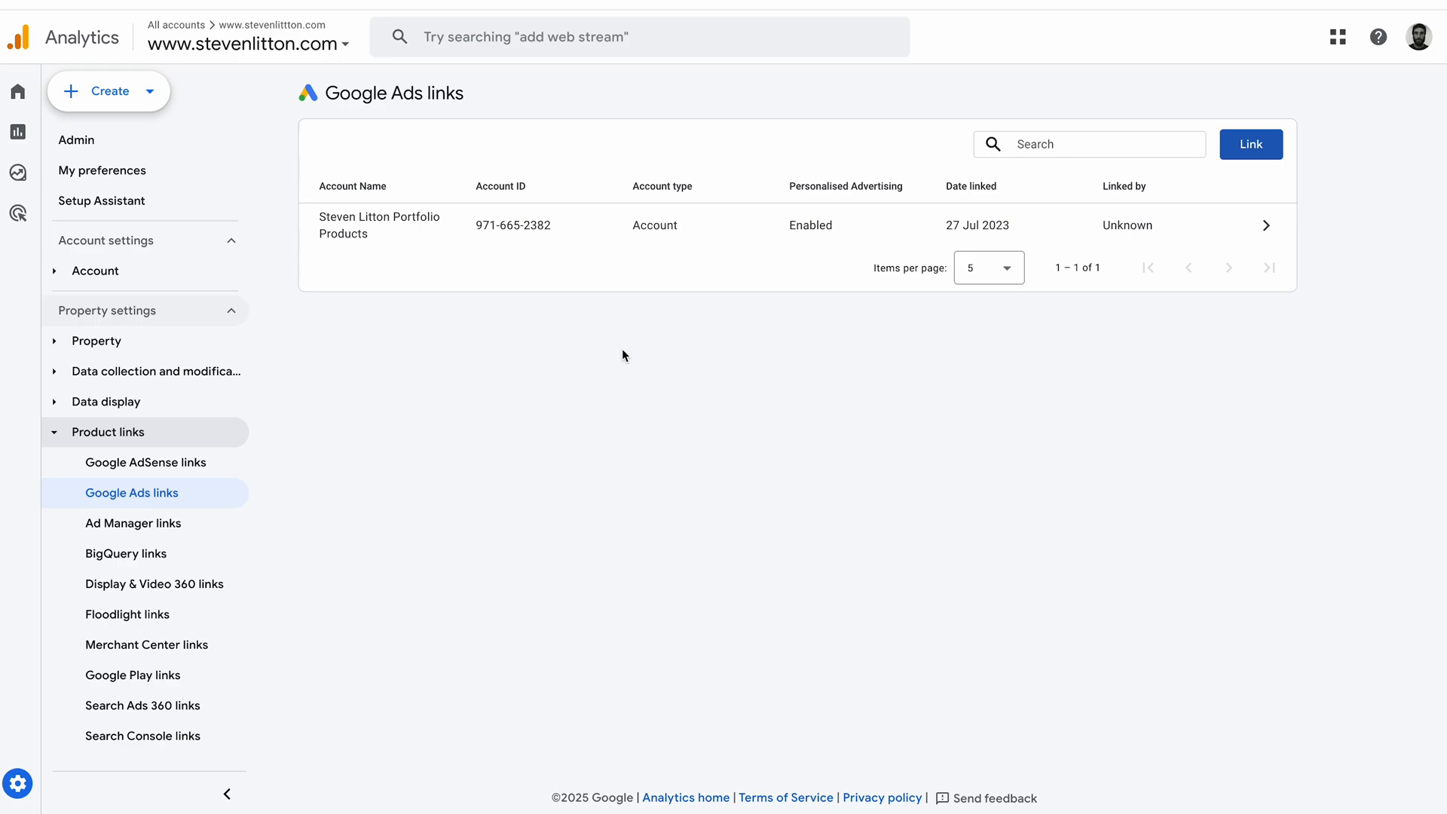
mouse_move(1117, 227)
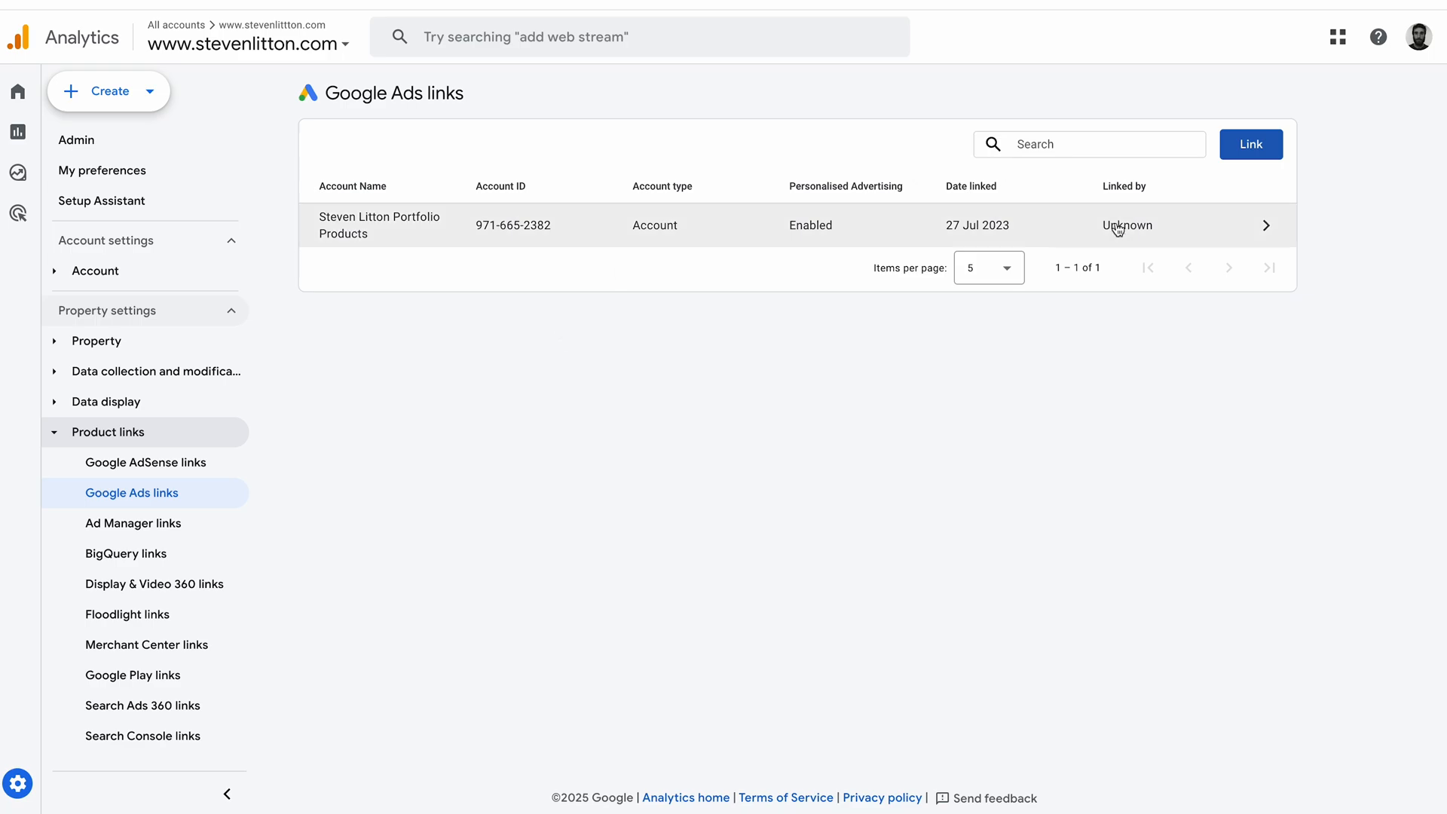
mouse_move(925, 213)
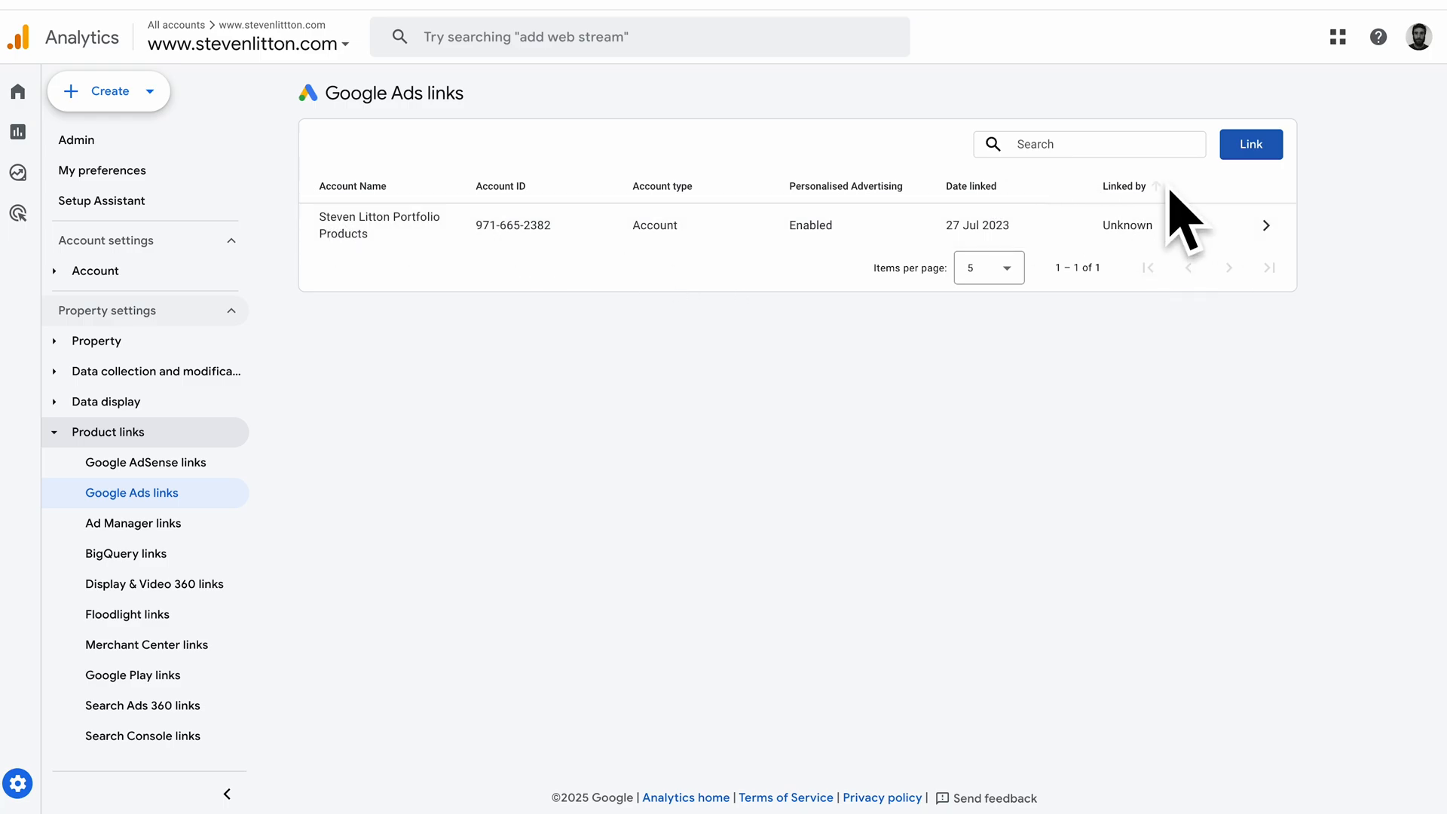
mouse_move(141, 552)
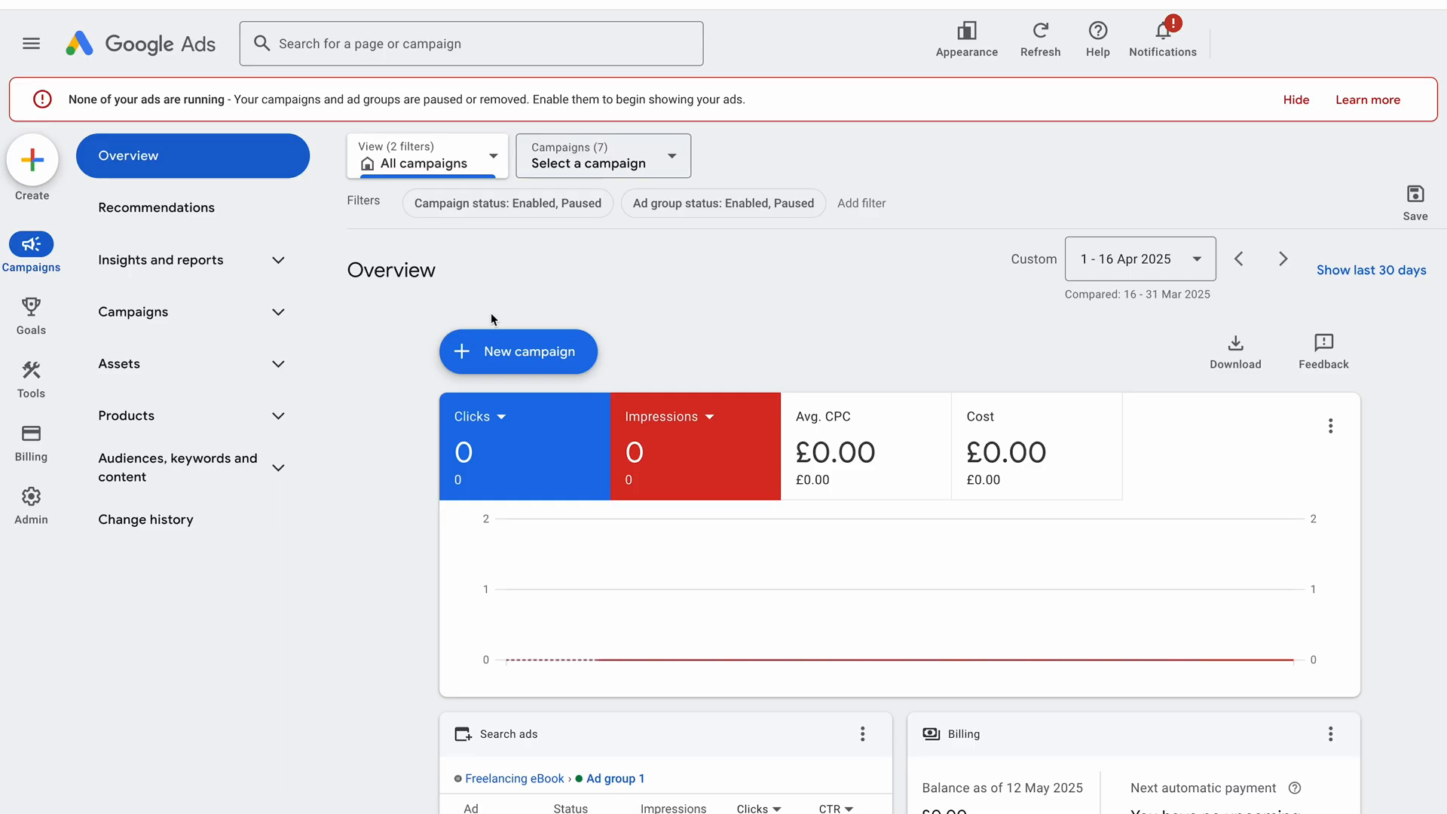
- View the Conversions summary listing three inactive purchase actions and start a new conversion action
click(31, 309)
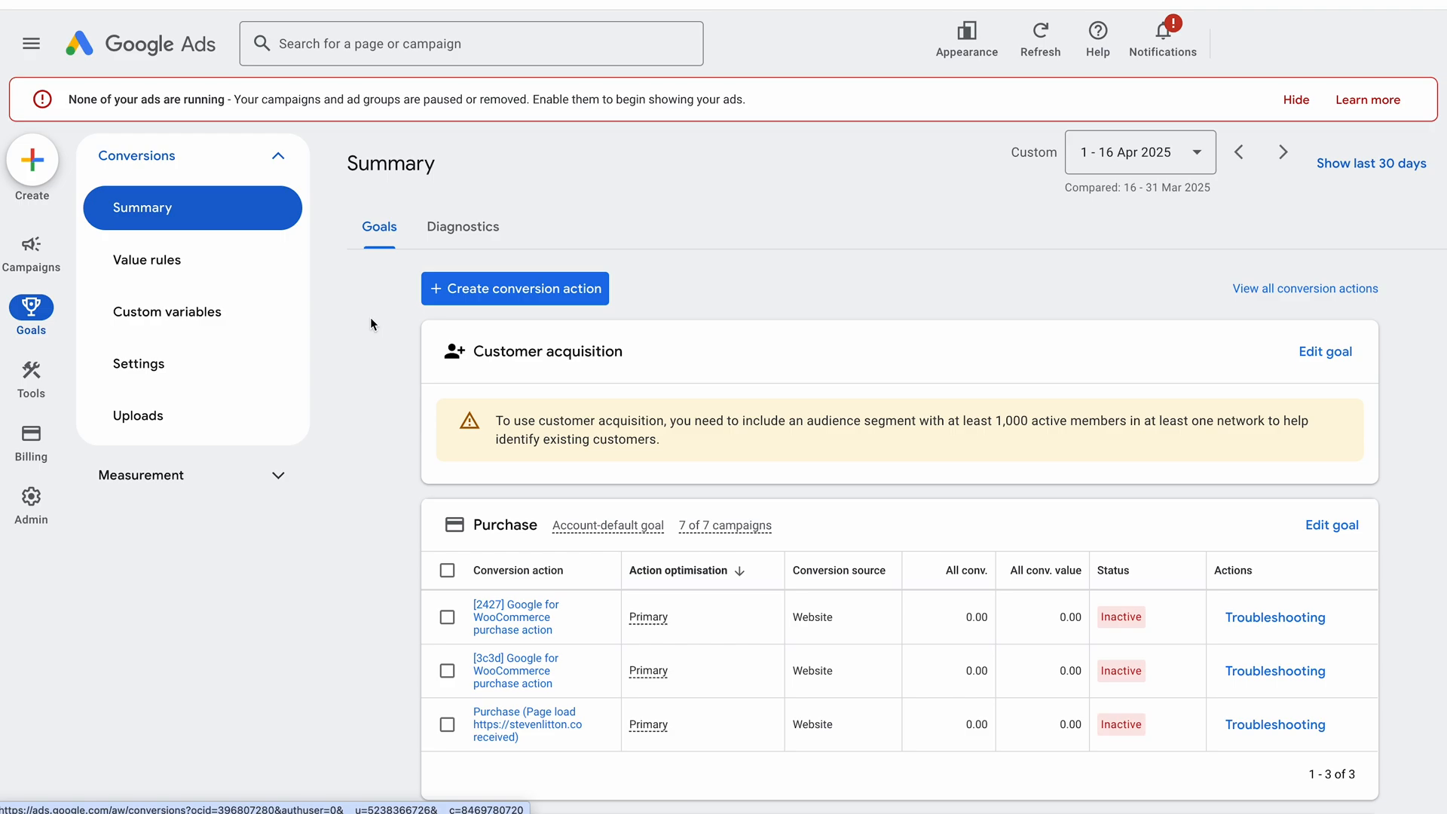
mouse_move(529, 300)
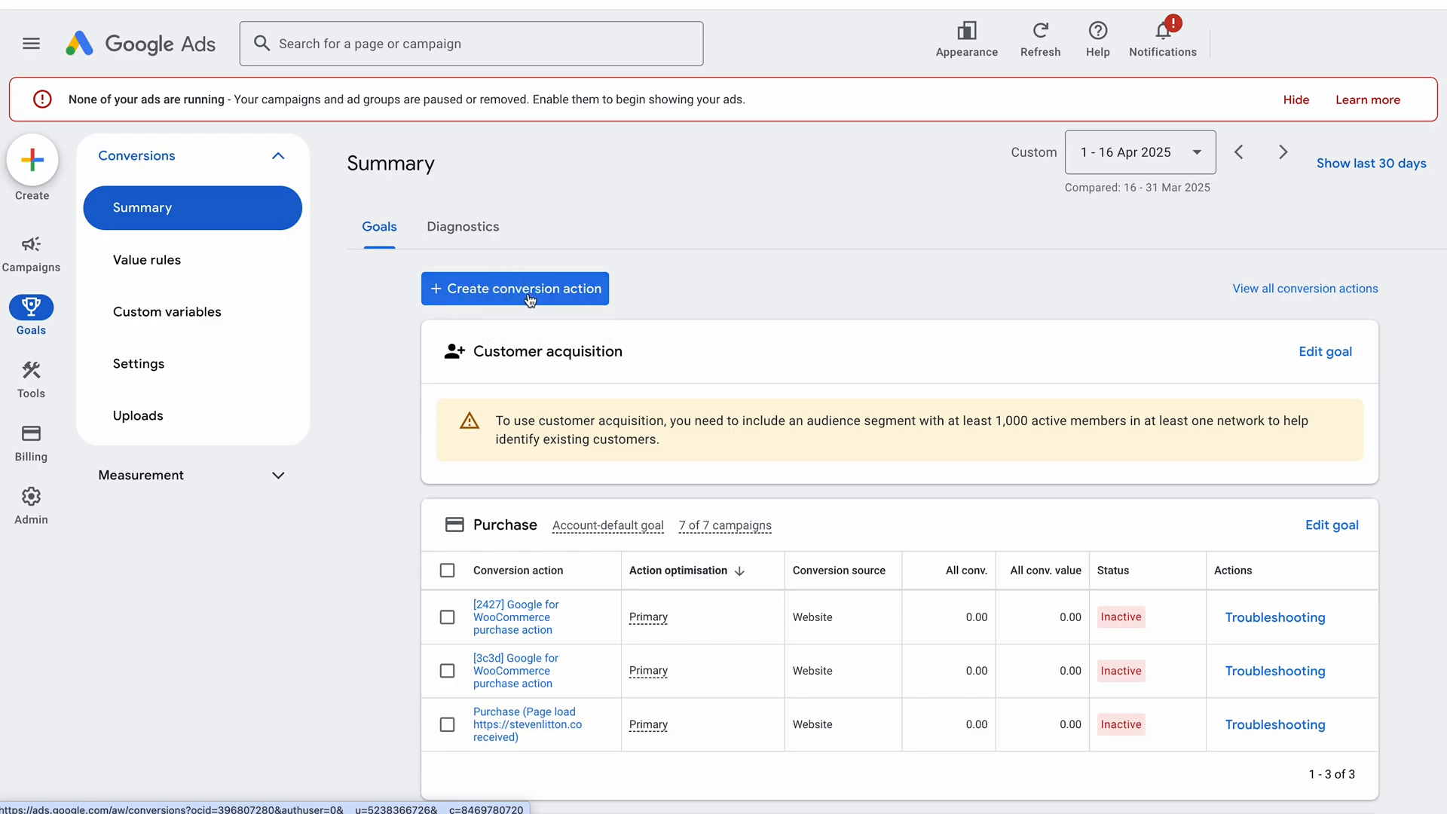
mouse_move(515, 300)
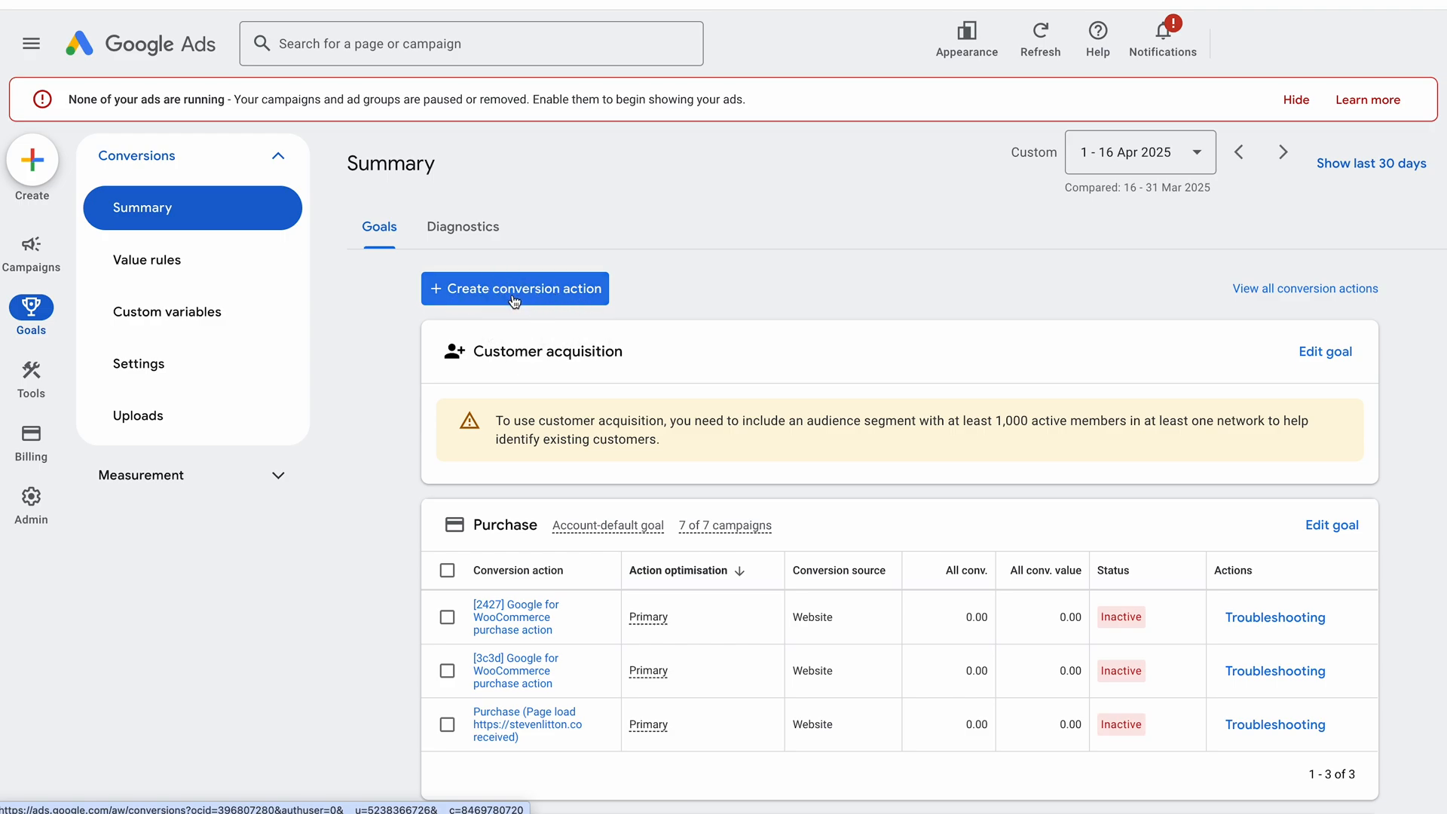
click(515, 288)
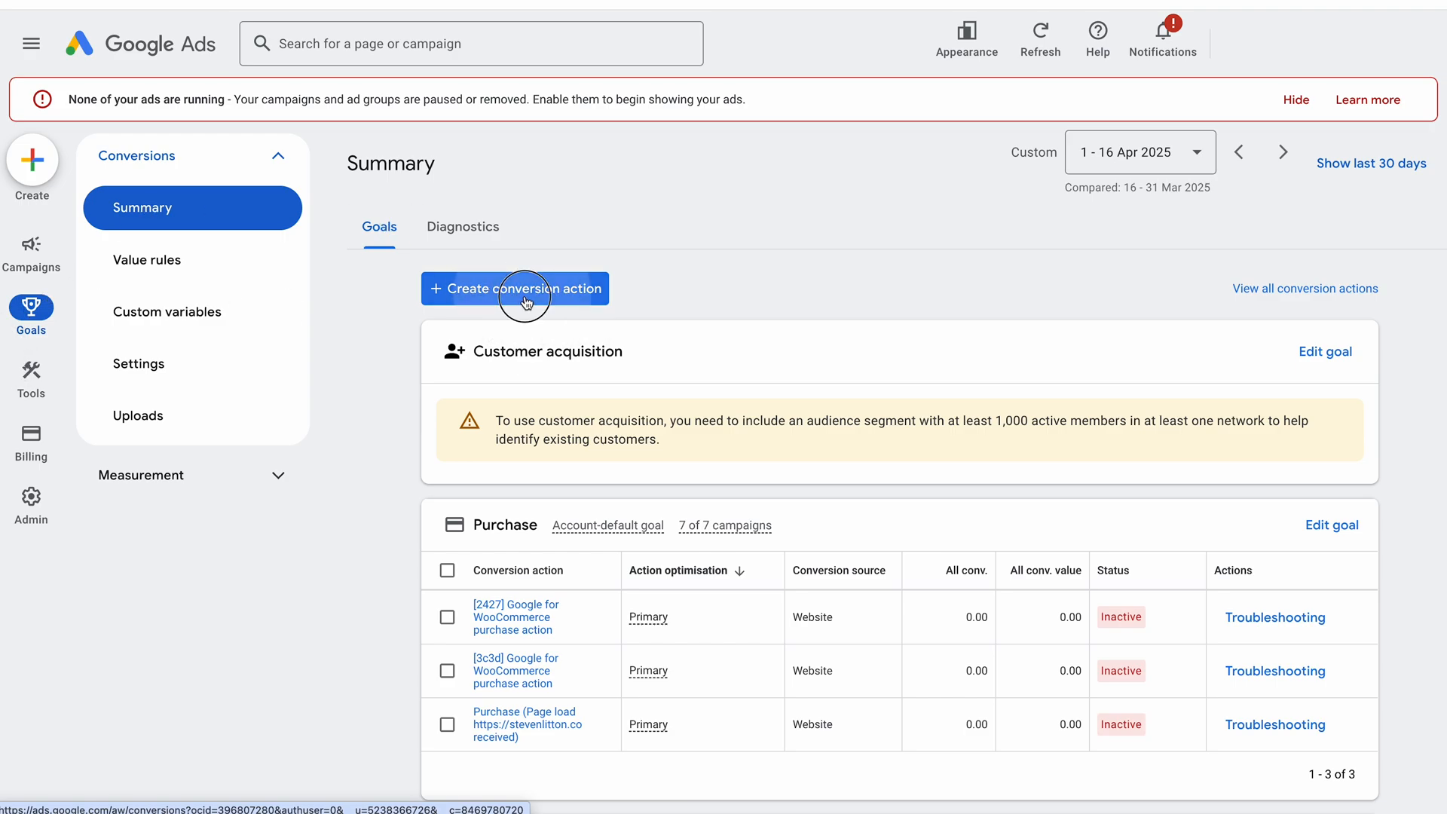
- Set the new conversion action to import Google Analytics 4 web events
click(515, 288)
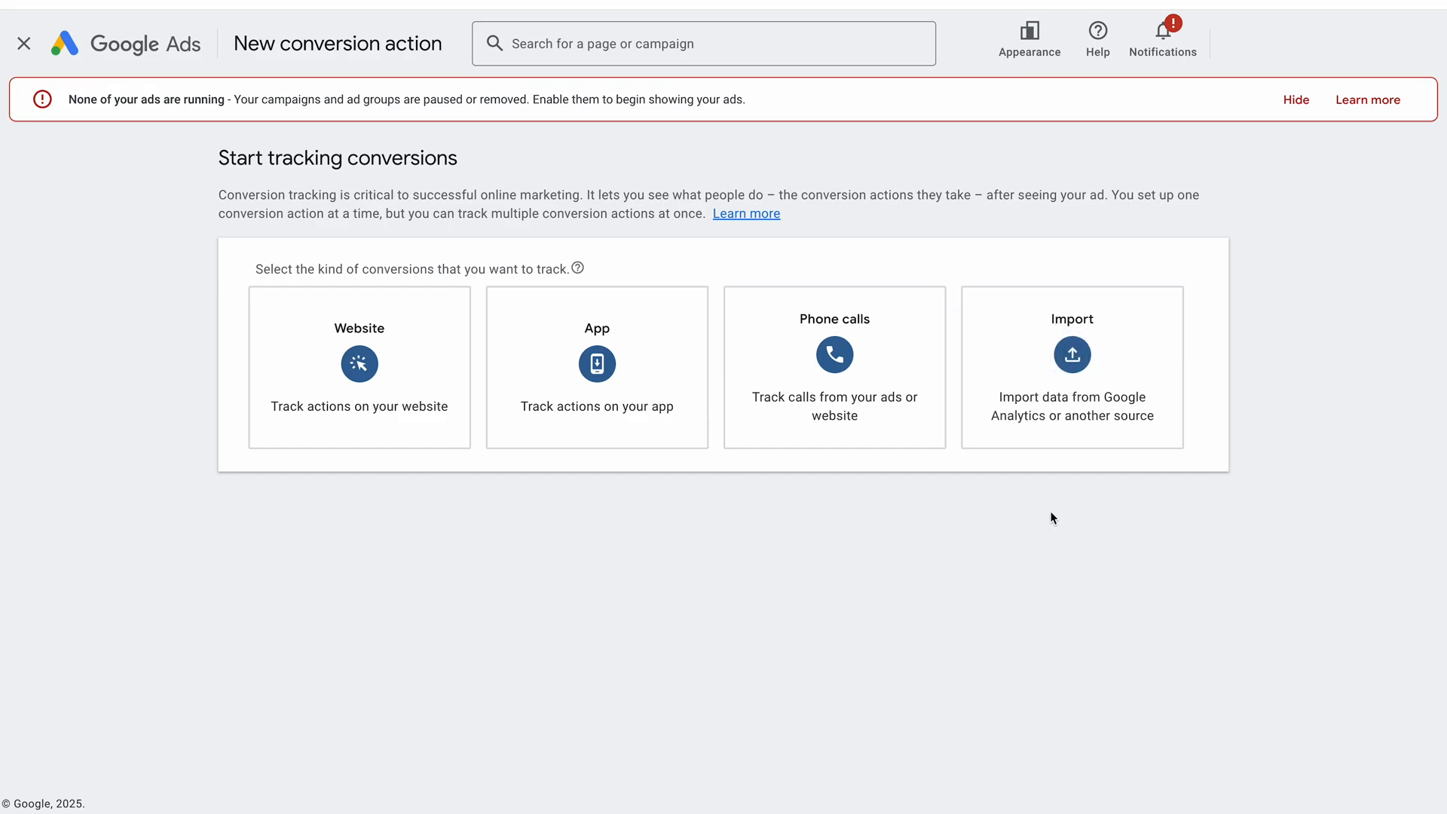
mouse_move(1048, 515)
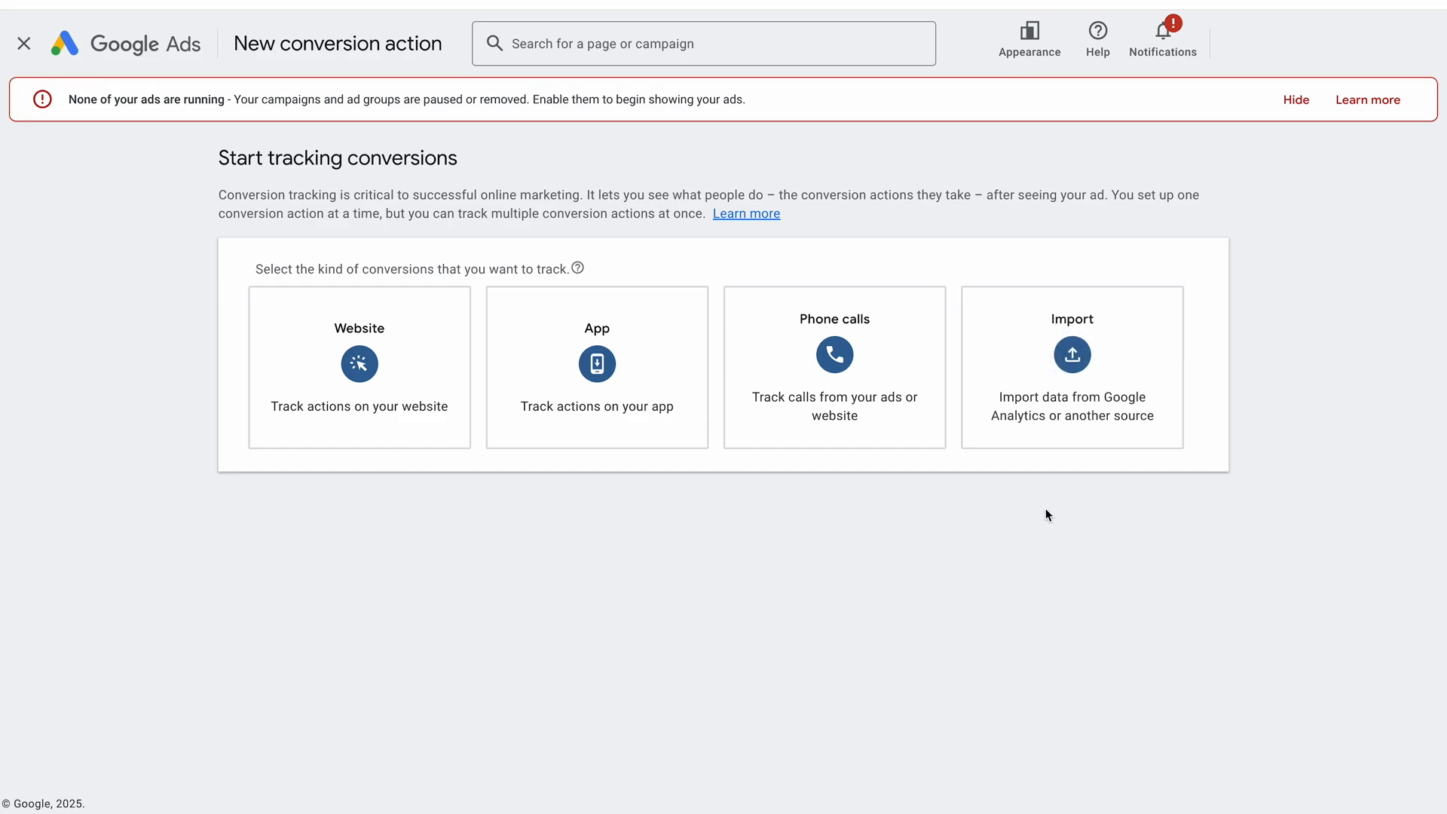
click(1070, 367)
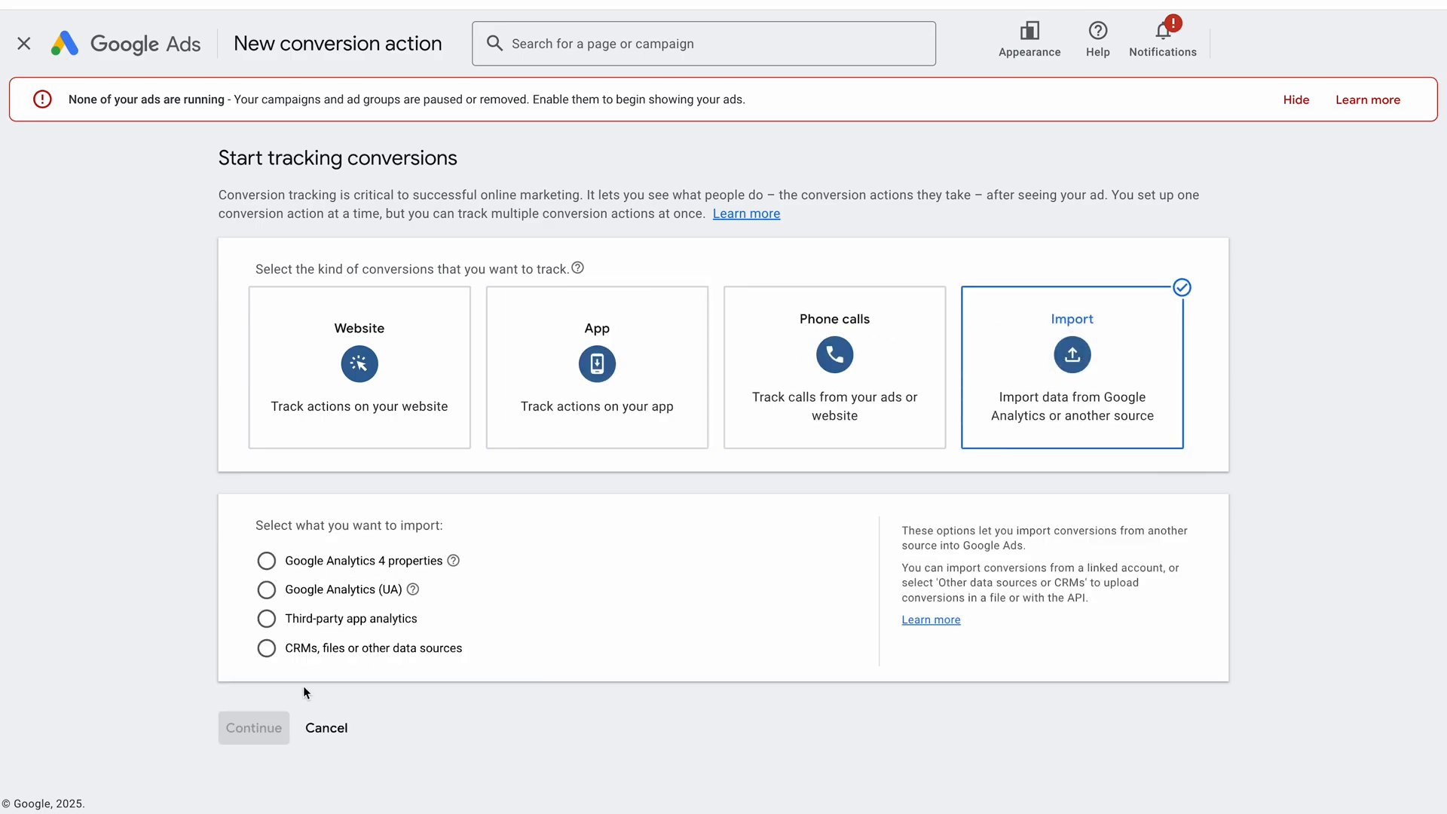
mouse_move(275, 579)
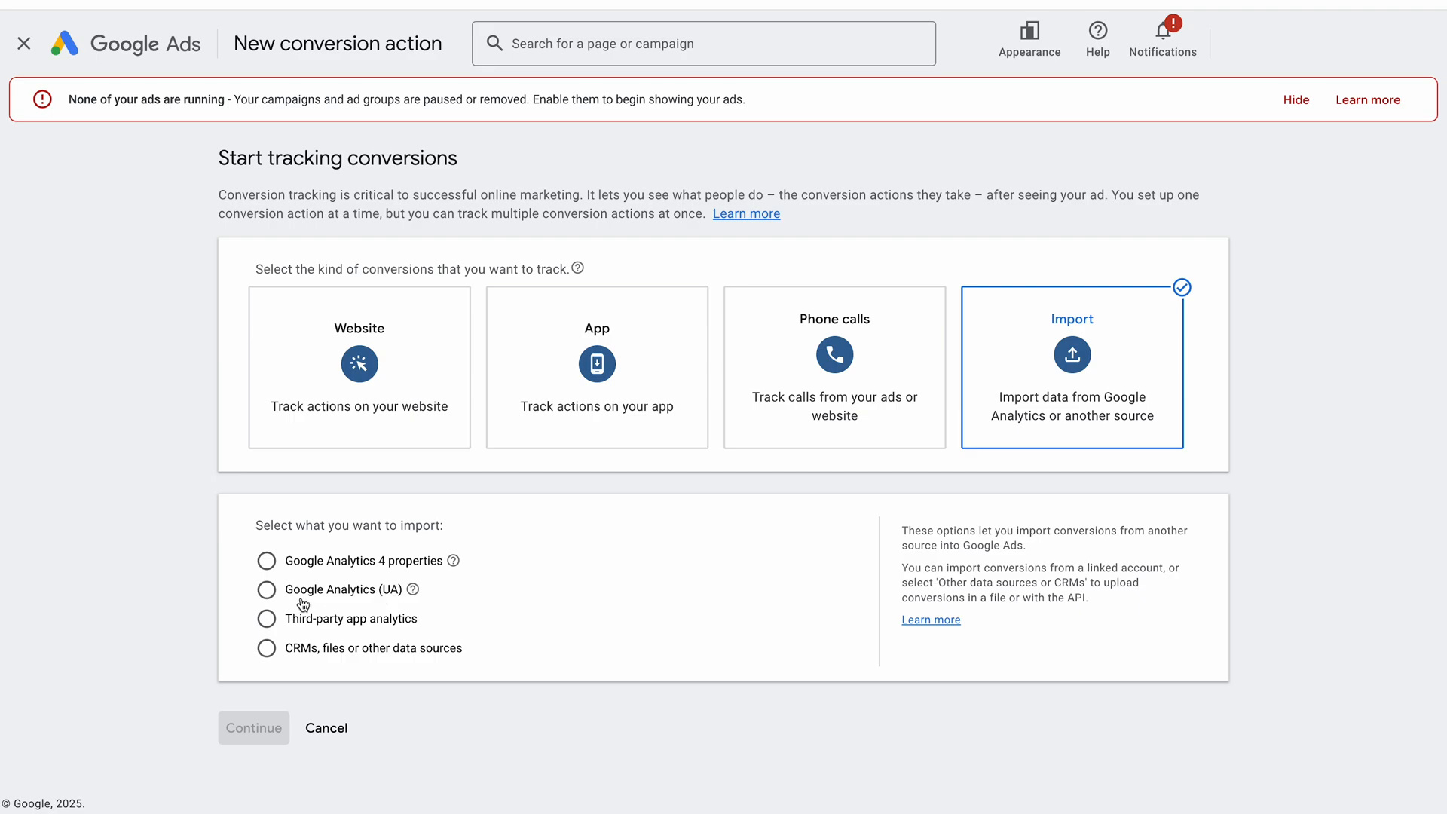
mouse_move(330, 626)
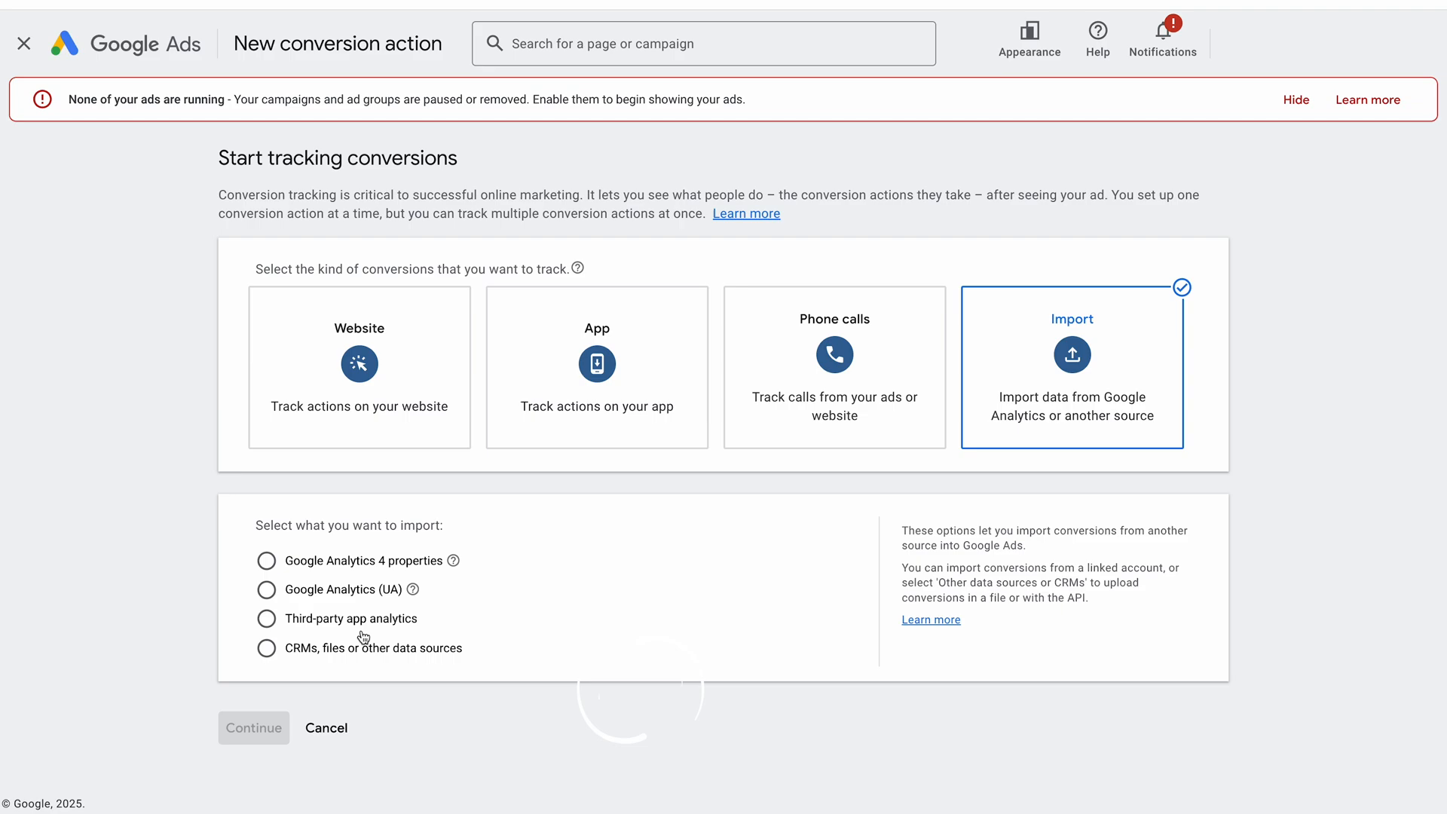
click(266, 560)
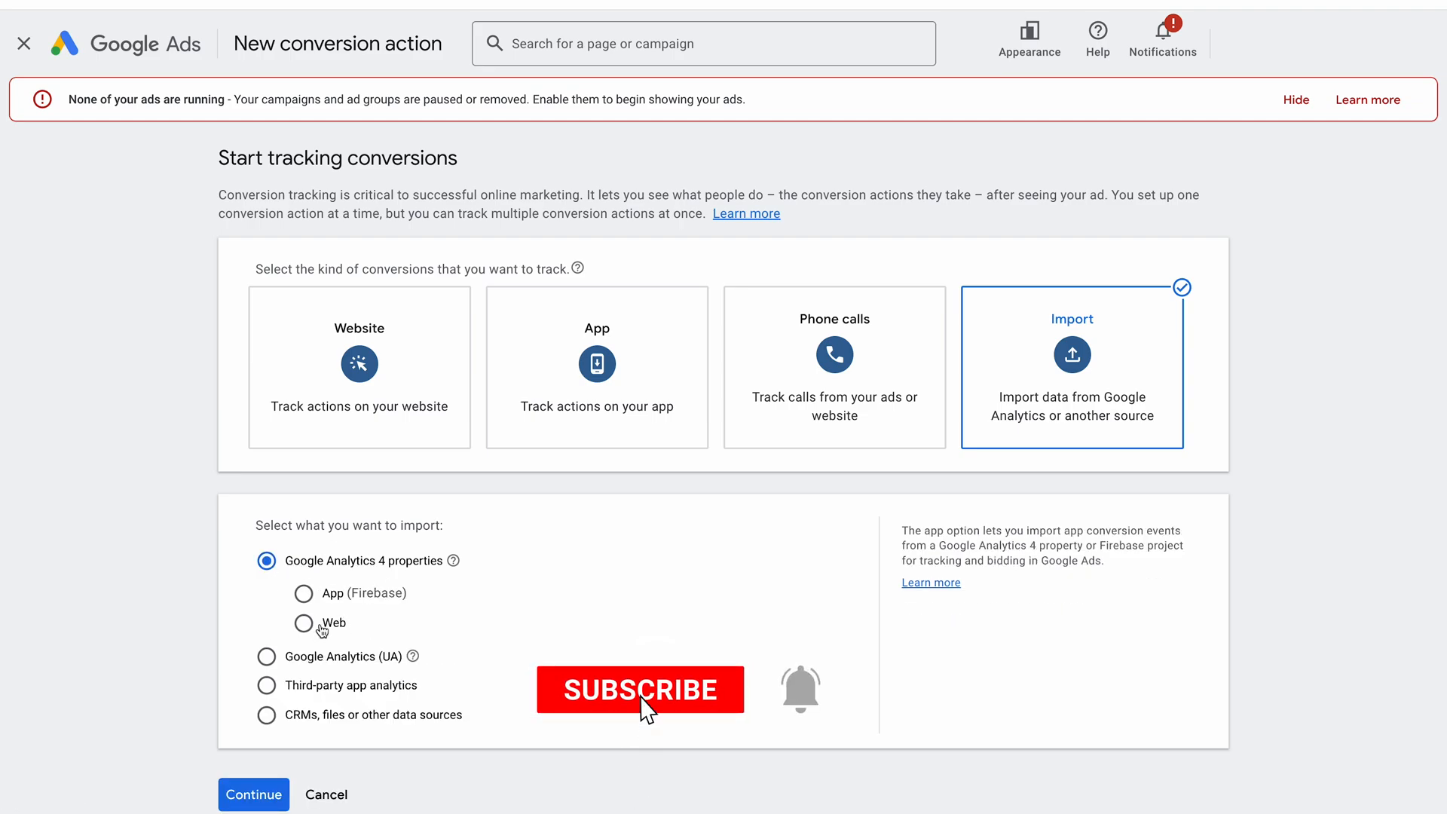
click(303, 623)
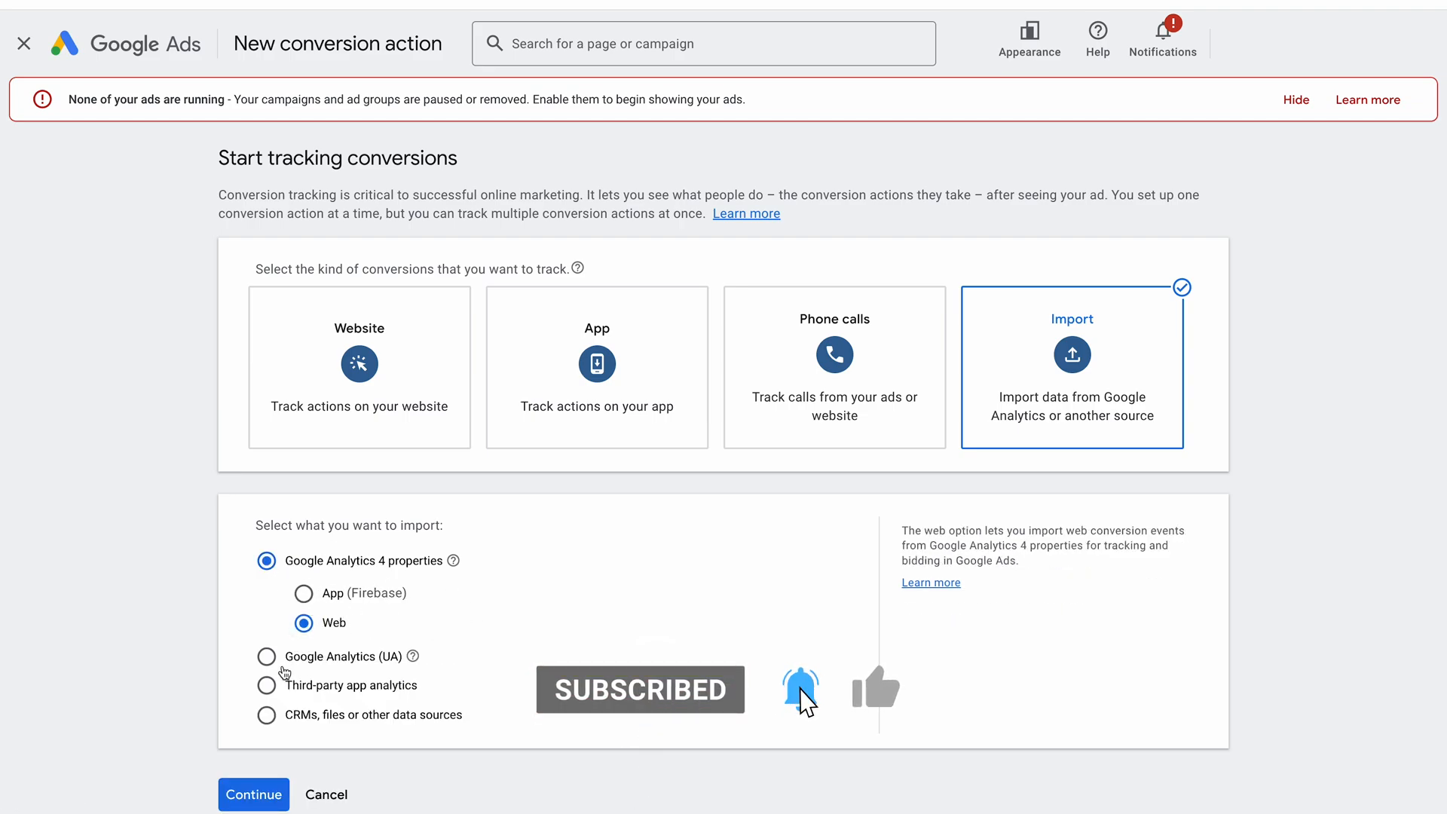
mouse_move(877, 694)
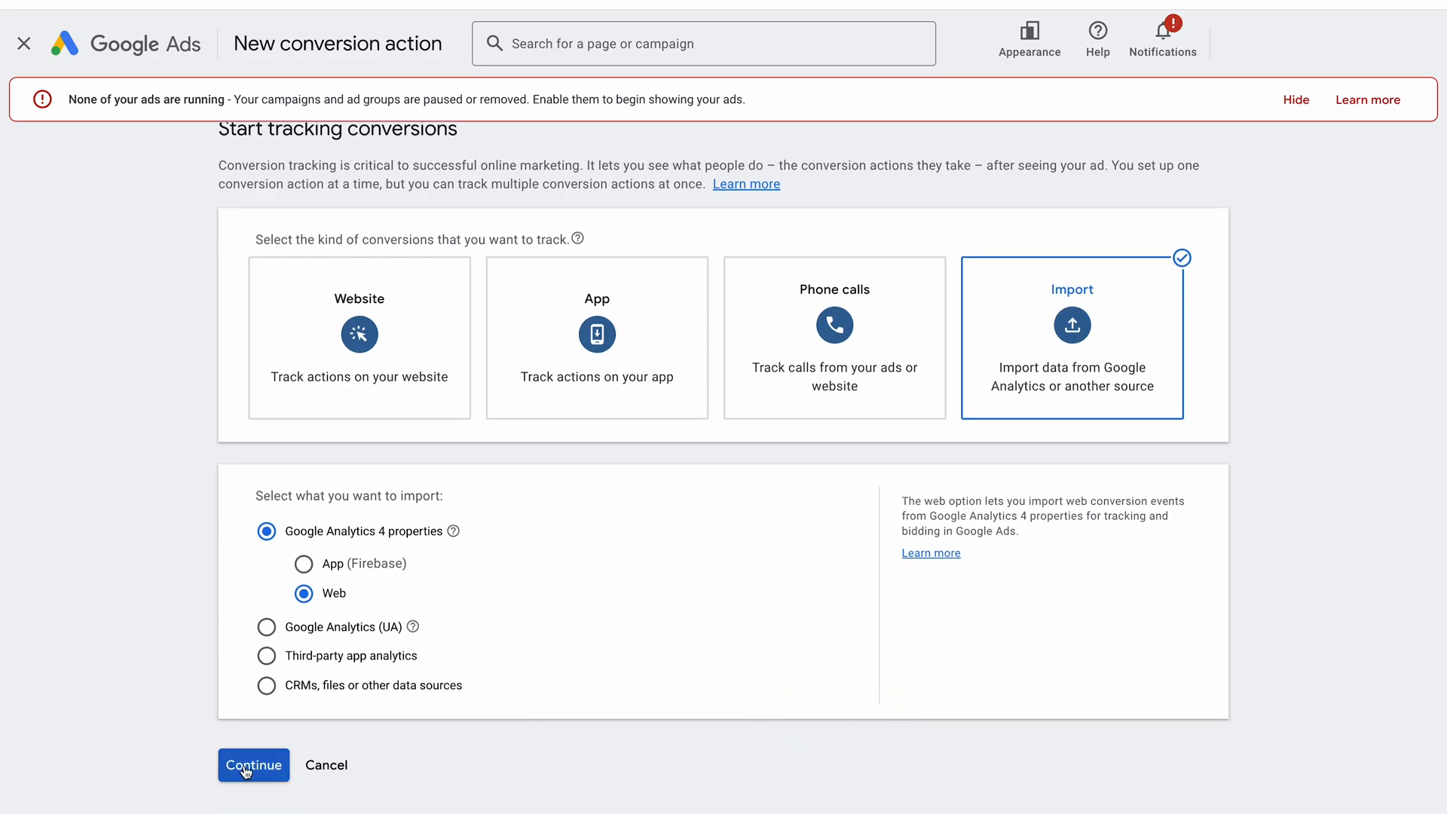
click(253, 765)
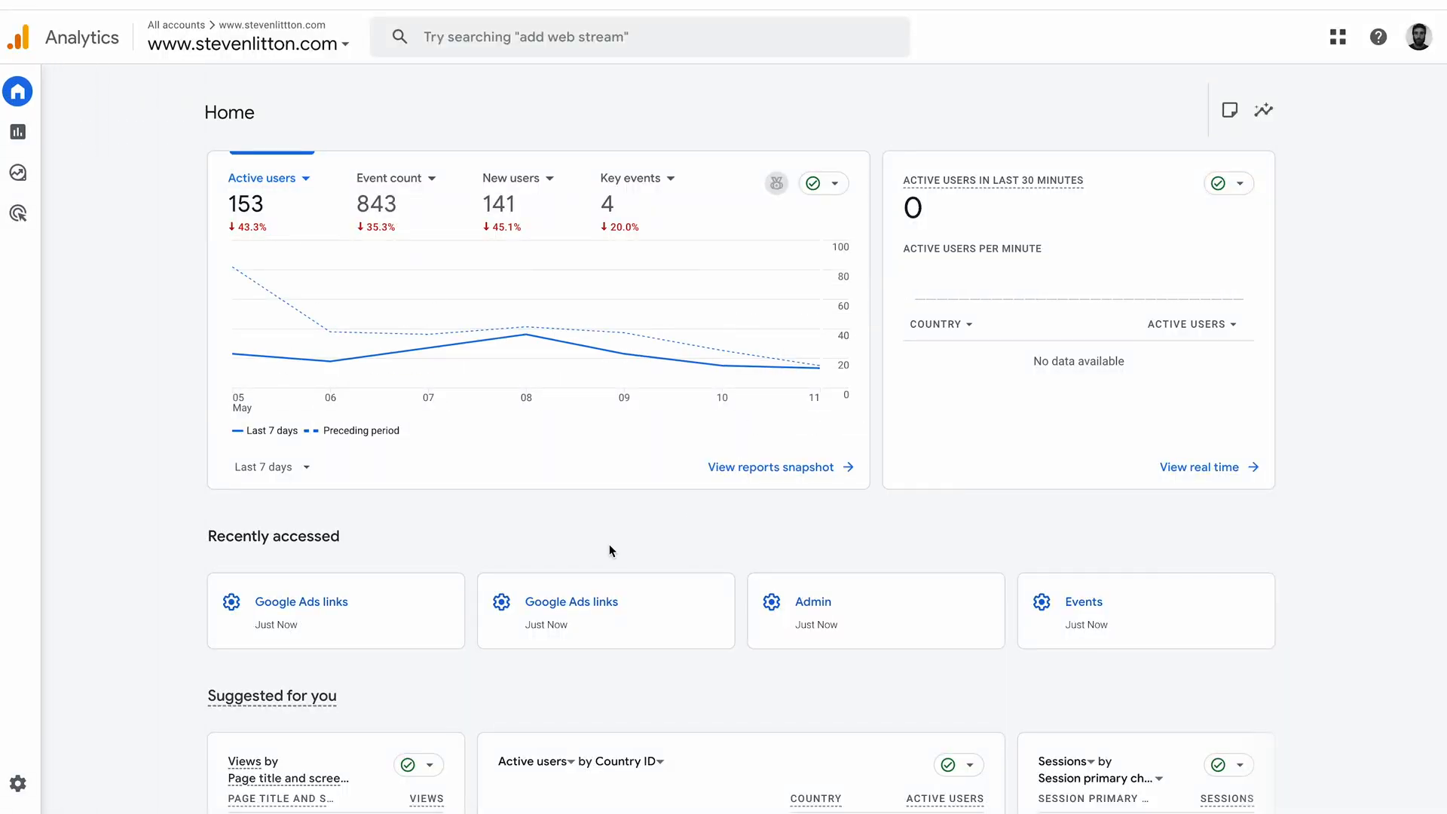
- Open the property's Events list in Analytics Admin and select the email_link_clicks event name
click(813, 601)
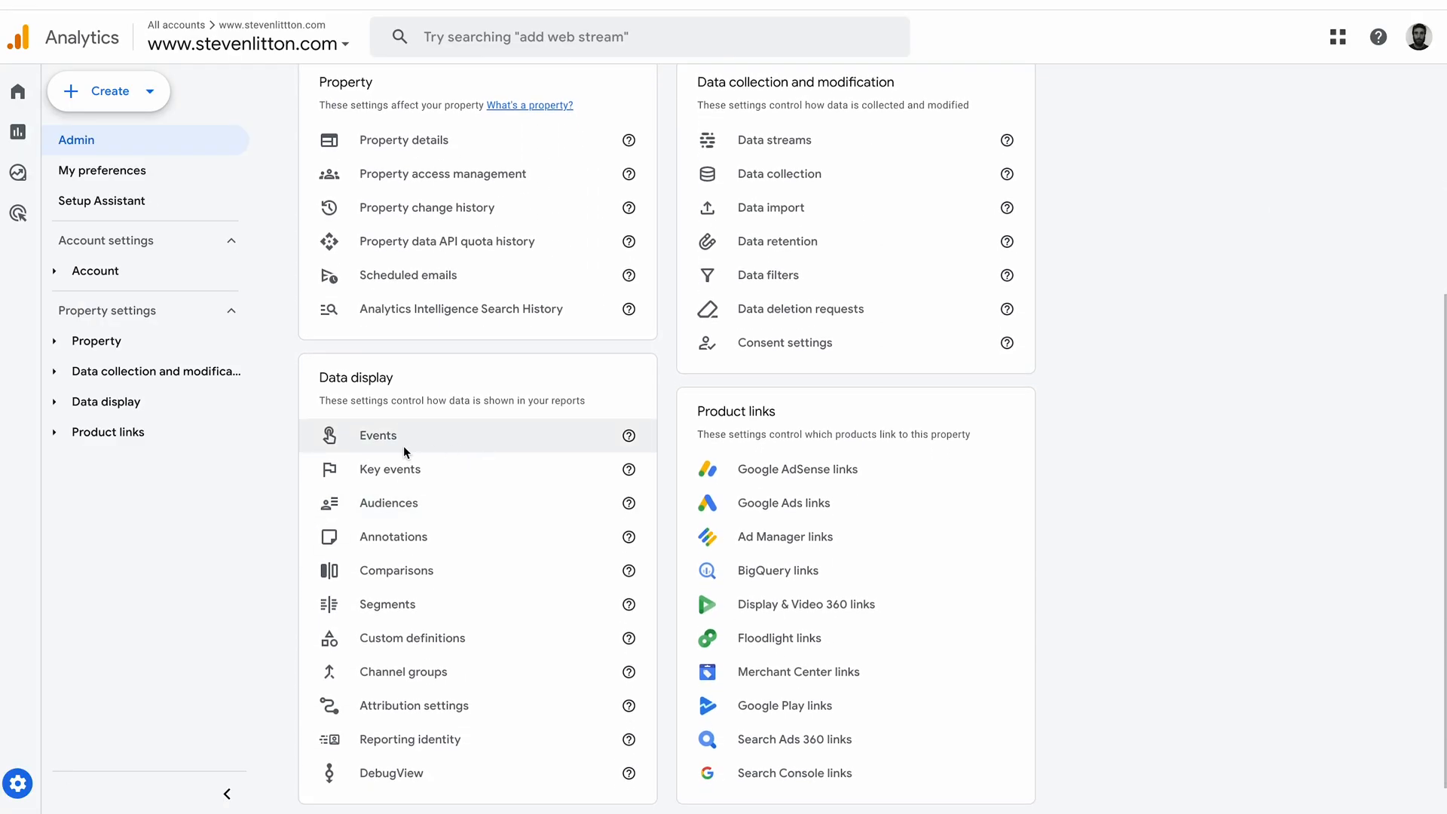
click(377, 435)
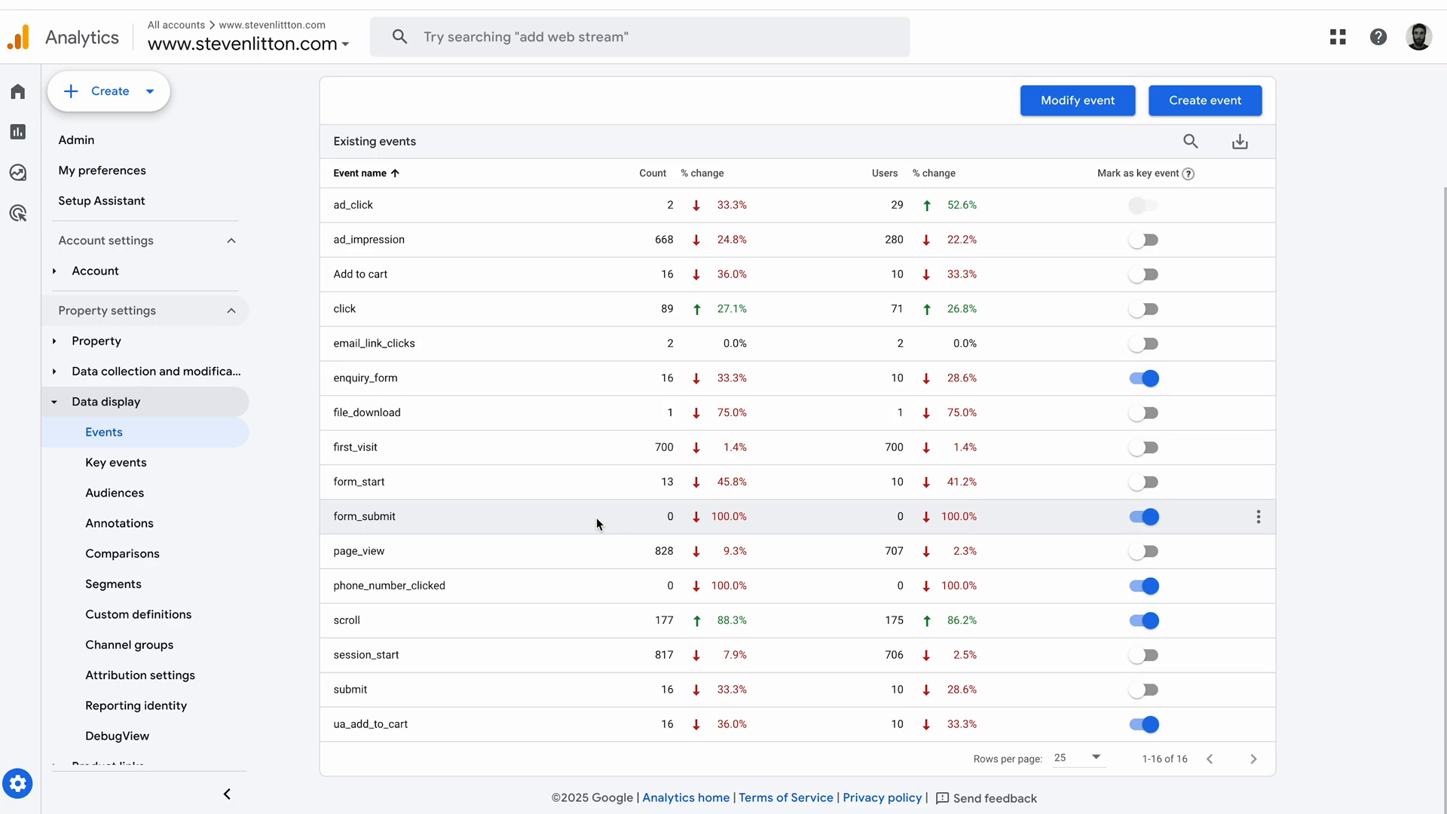
mouse_move(604, 407)
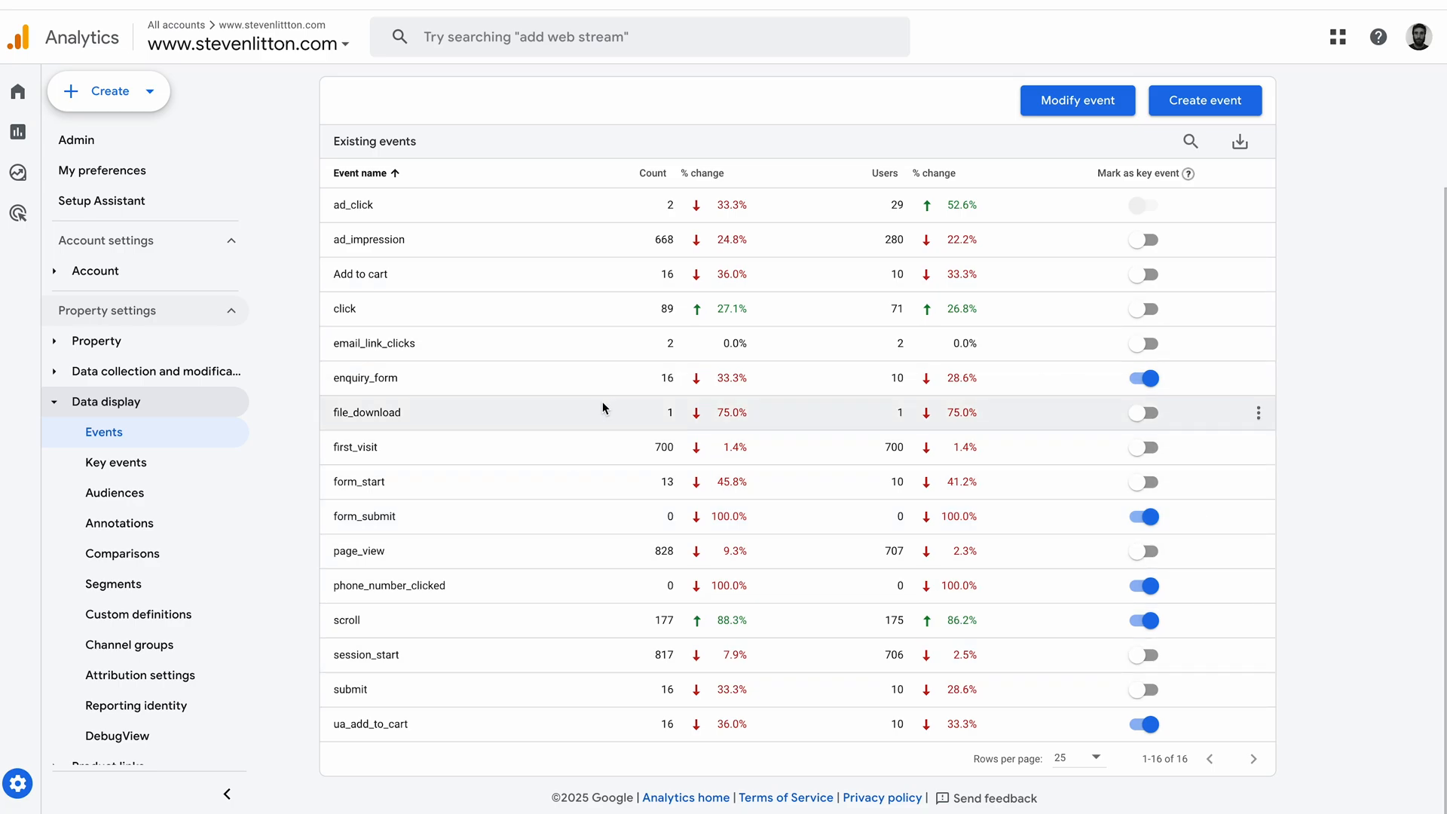
mouse_move(573, 453)
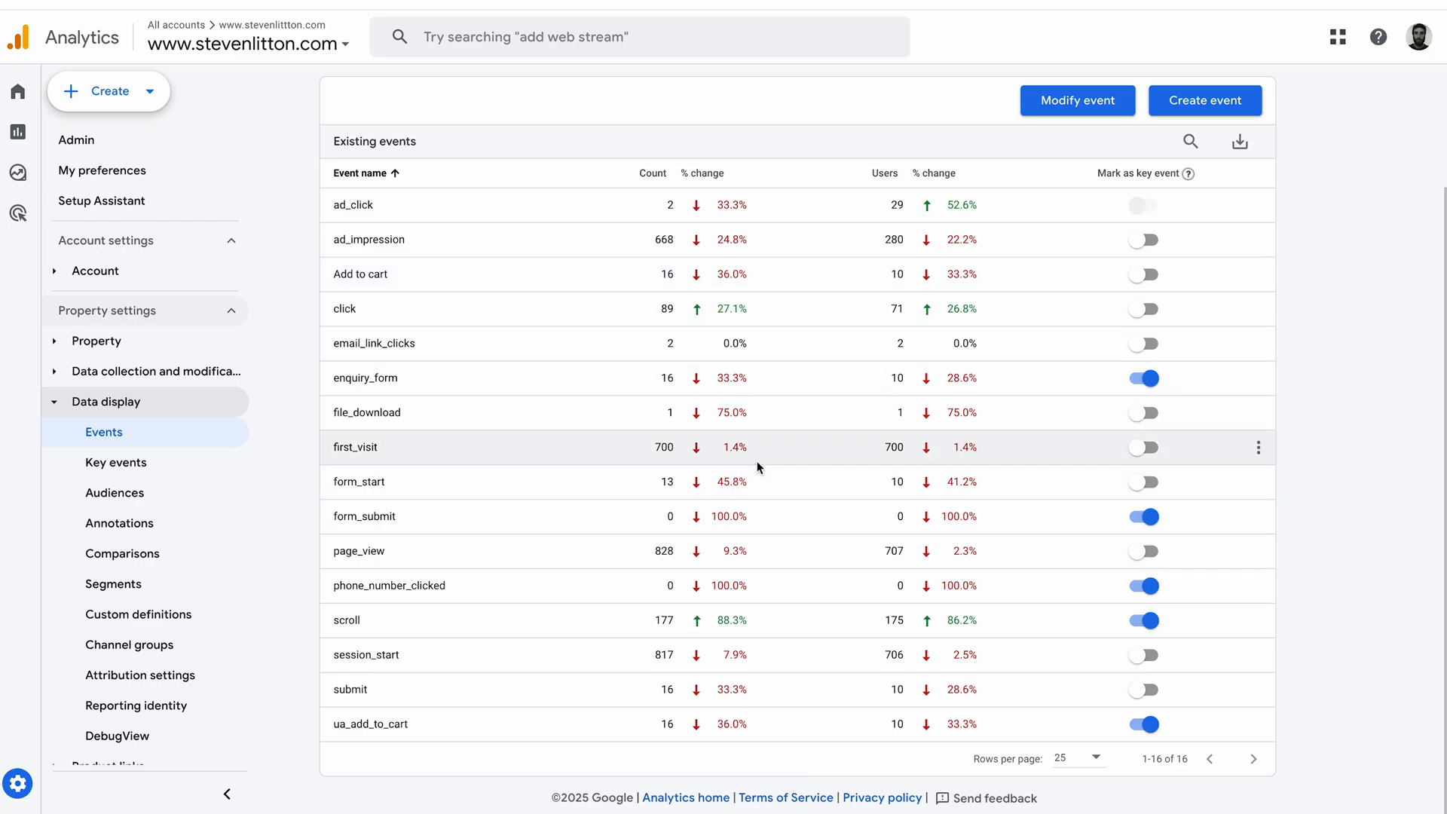
mouse_move(971, 436)
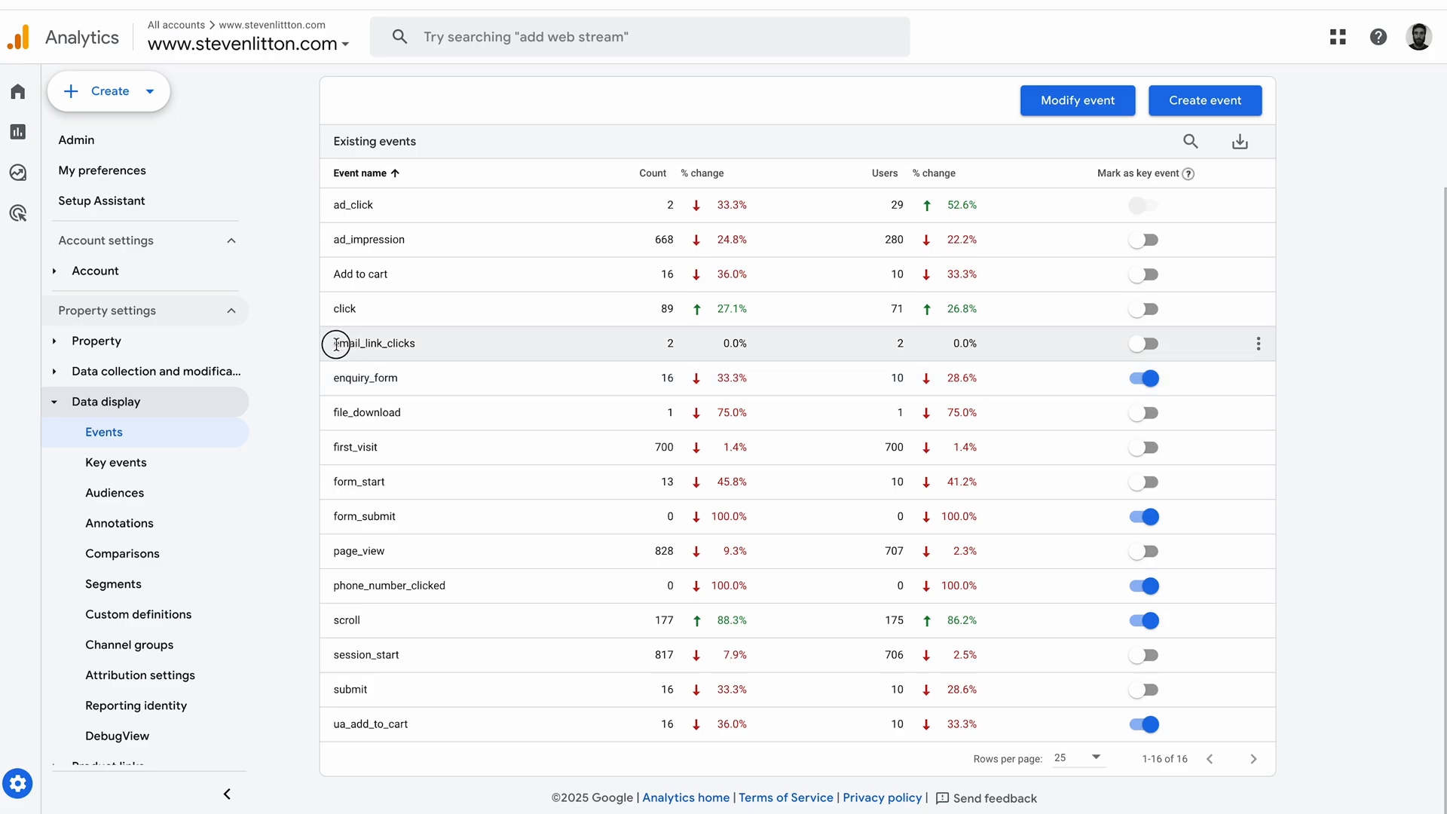
double_click(373, 342)
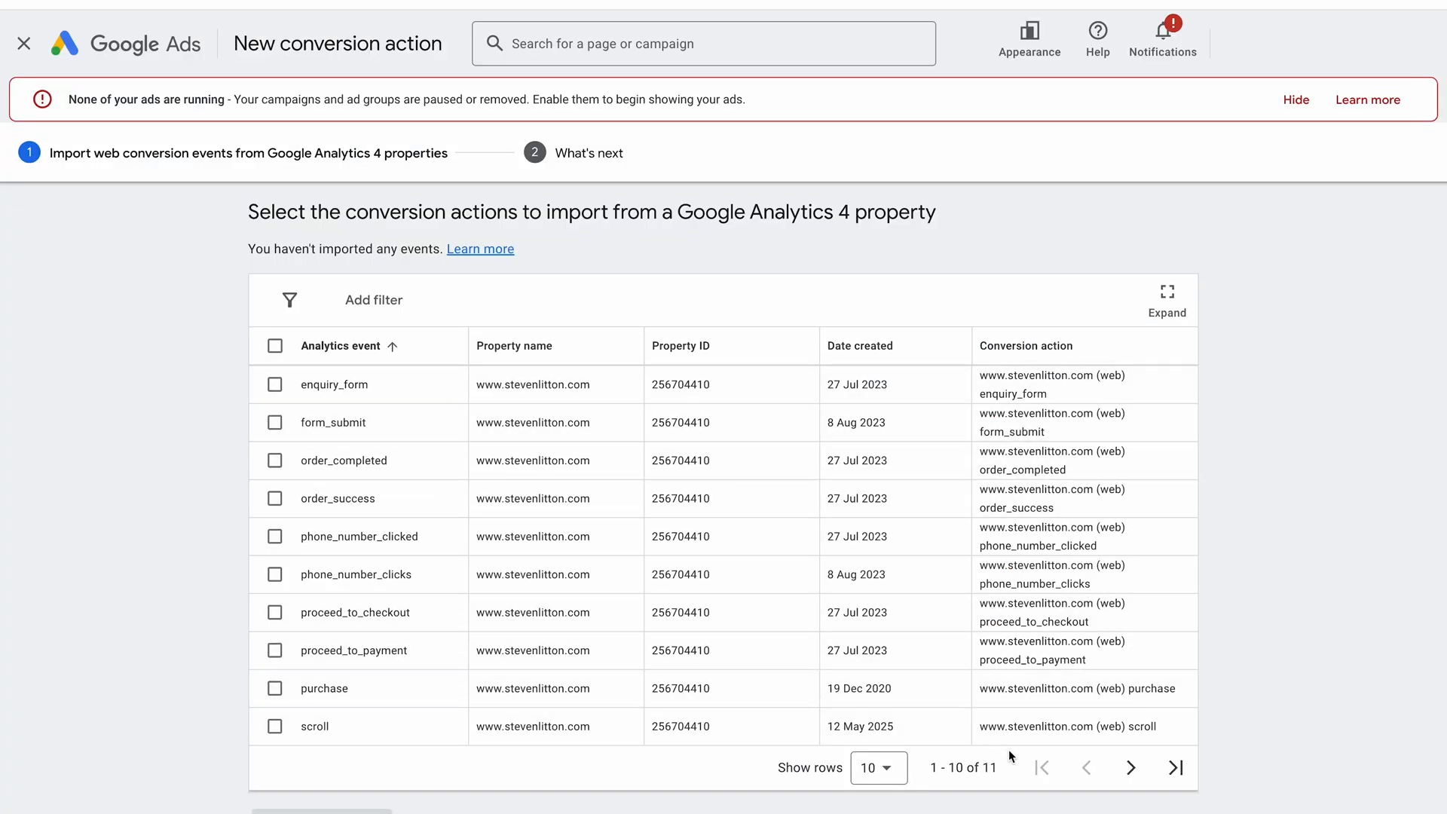
- Page forward through the importable events list, then back to the first page
click(1130, 767)
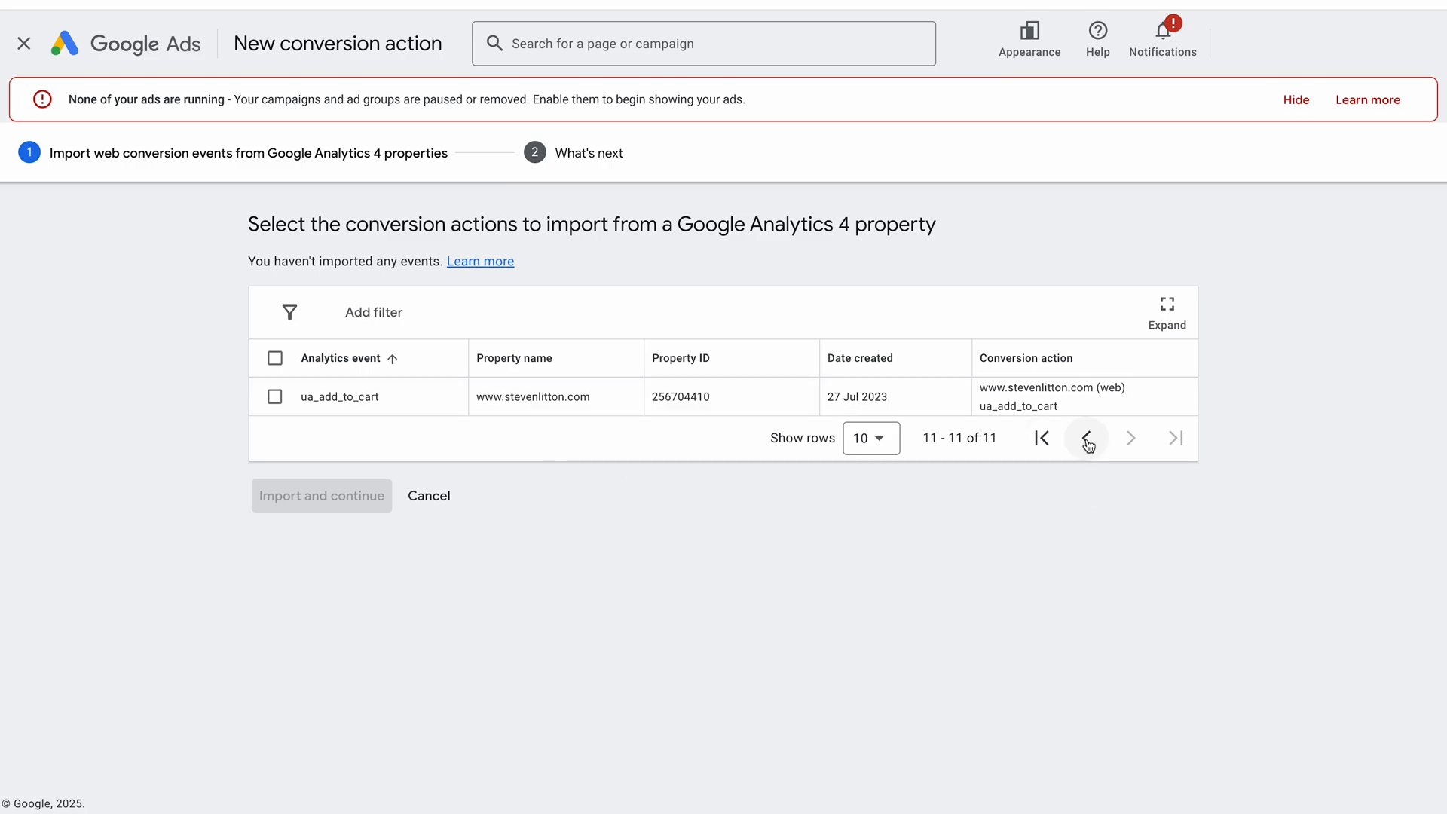
click(1087, 437)
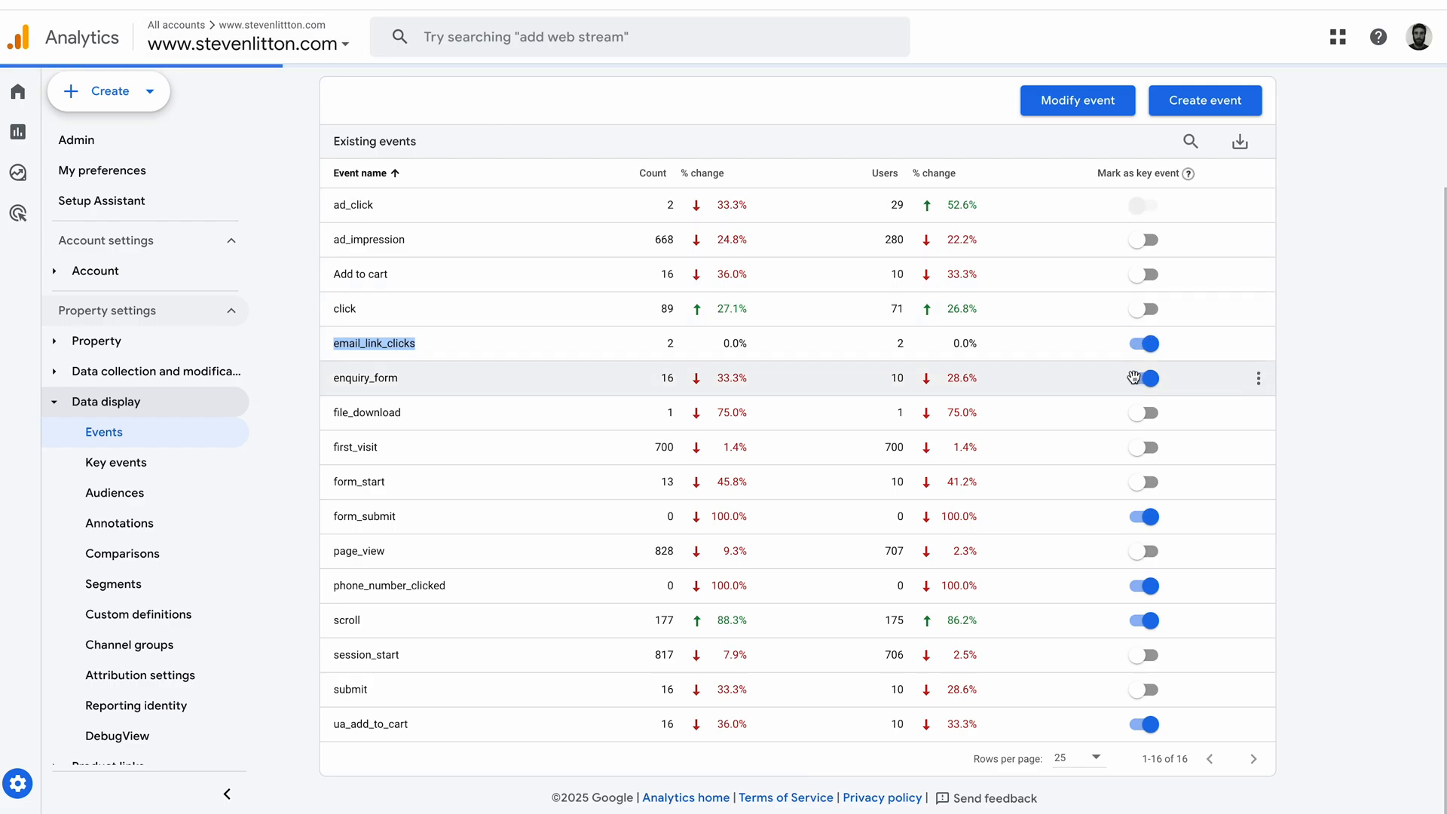
click(1142, 377)
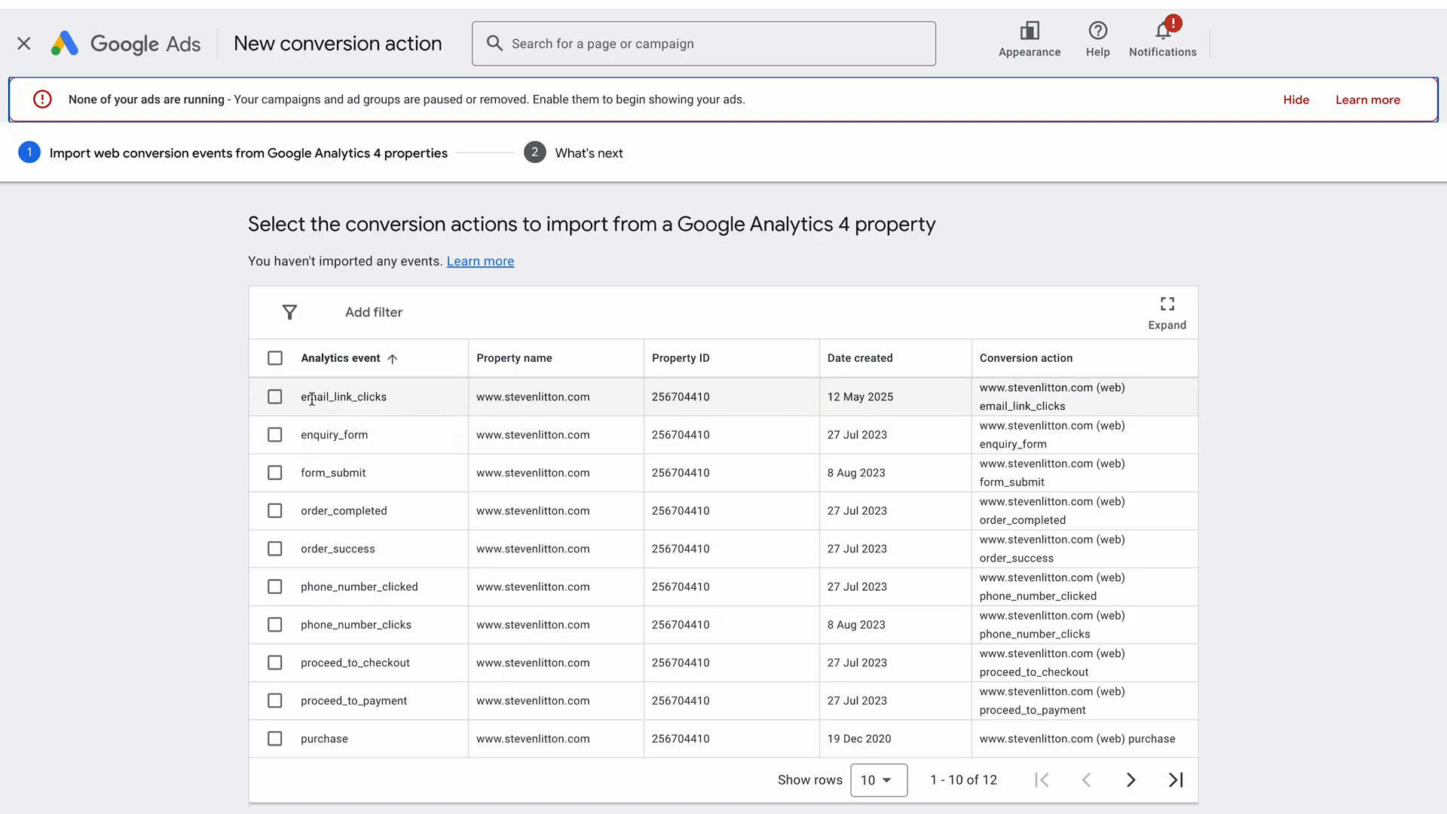
mouse_move(891, 443)
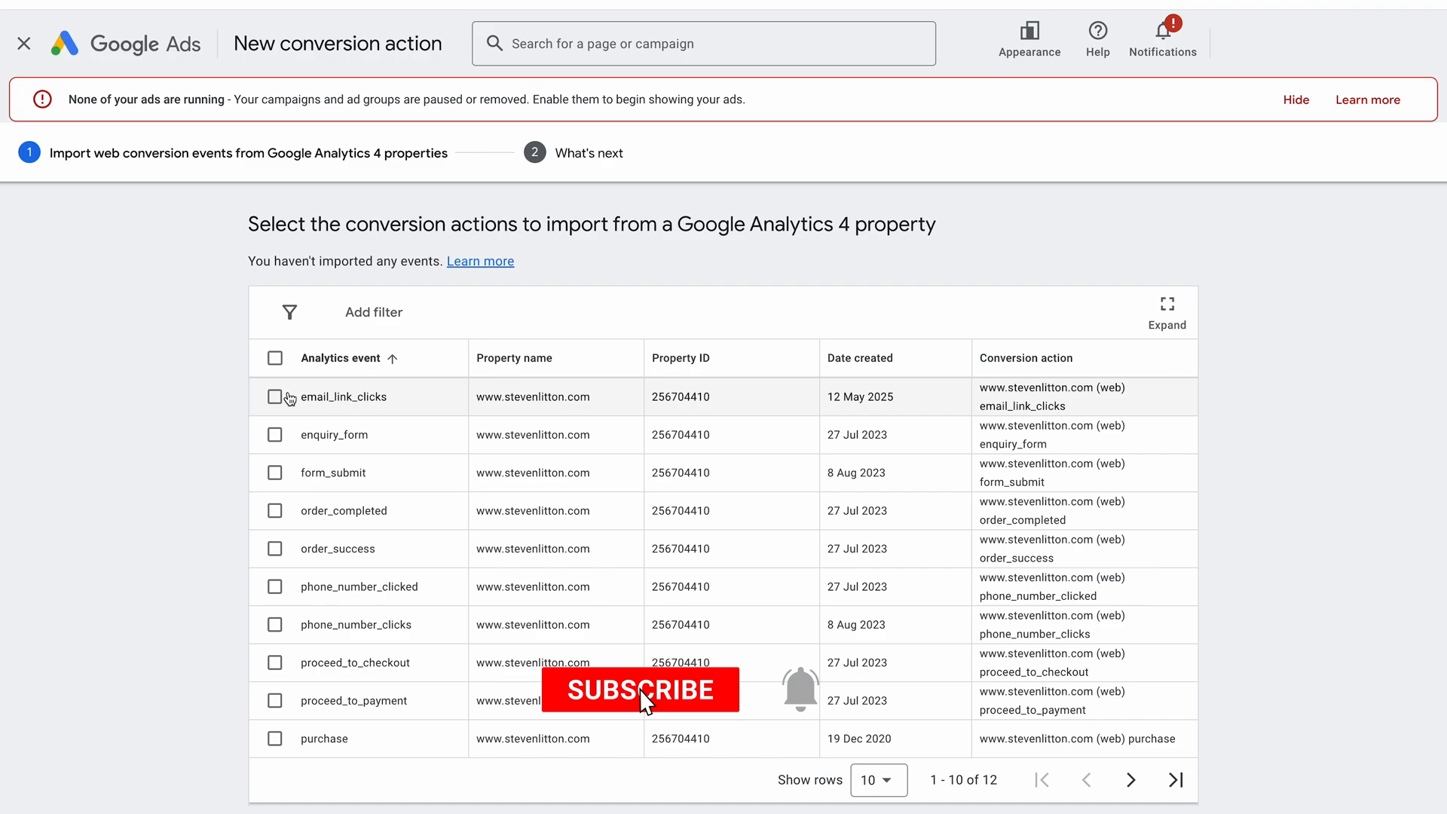
- Select only email_link_clicks for import, leaving form_submit unticked, and import it
click(275, 395)
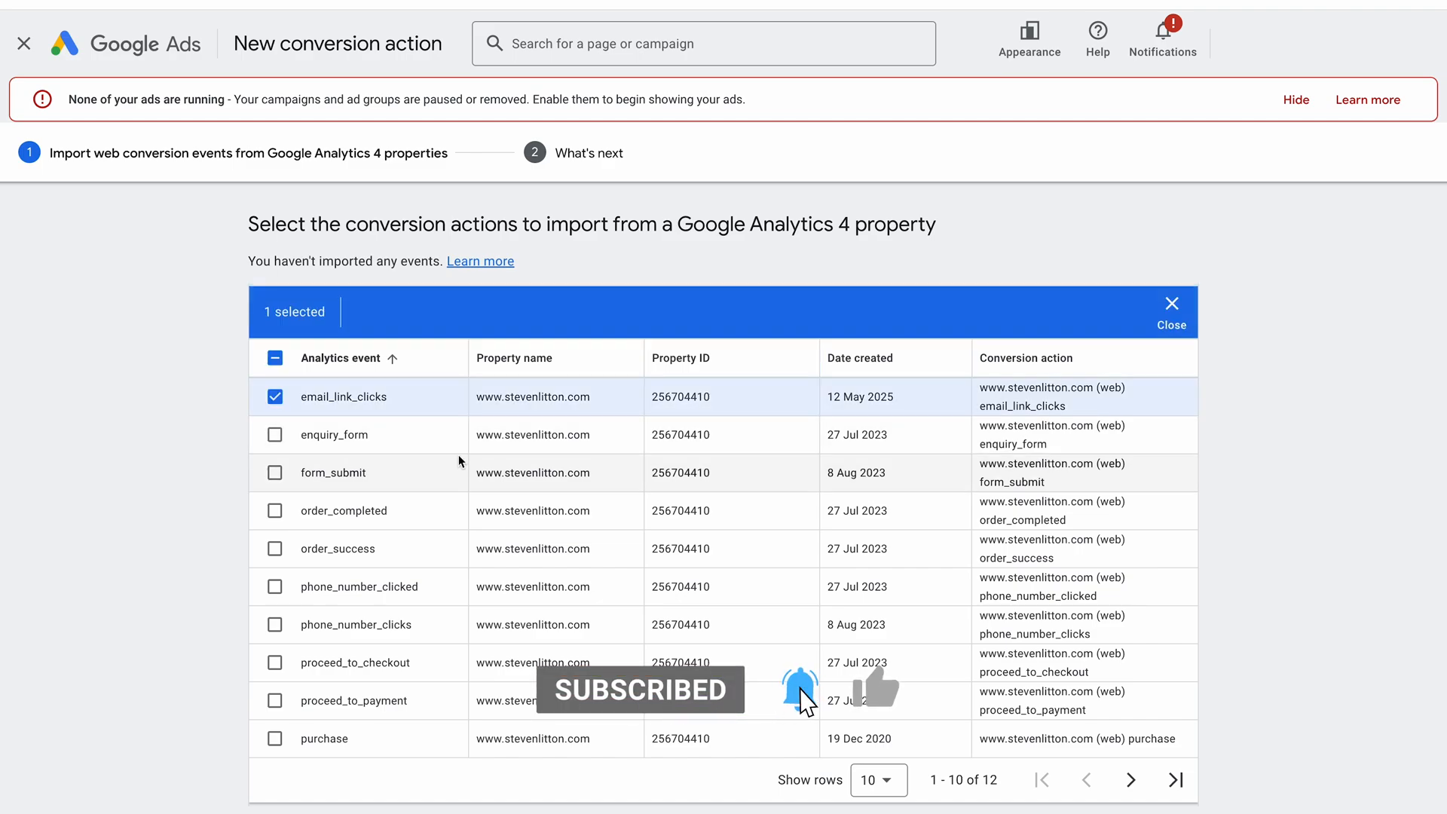
scroll(down, 3)
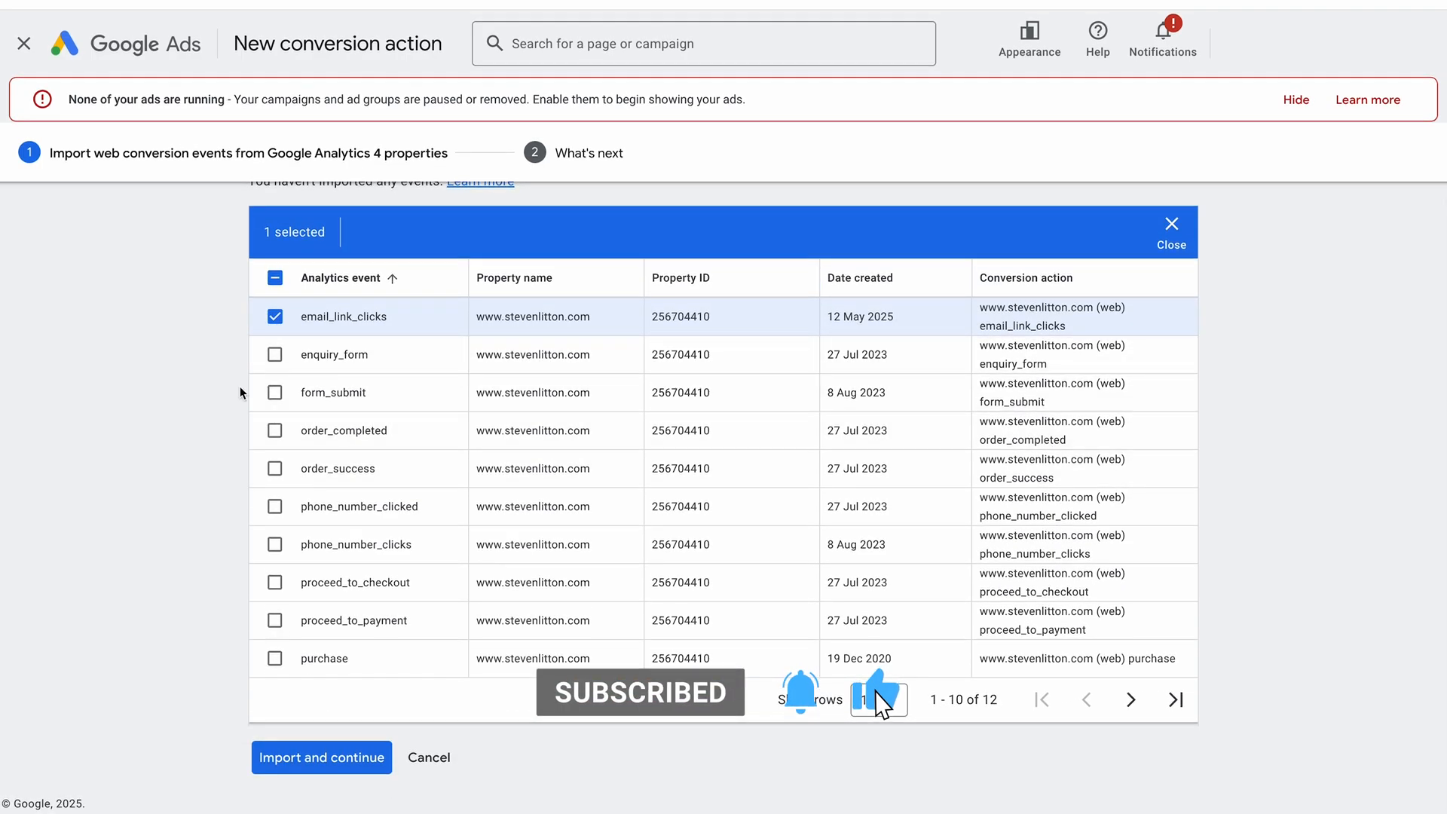
click(274, 468)
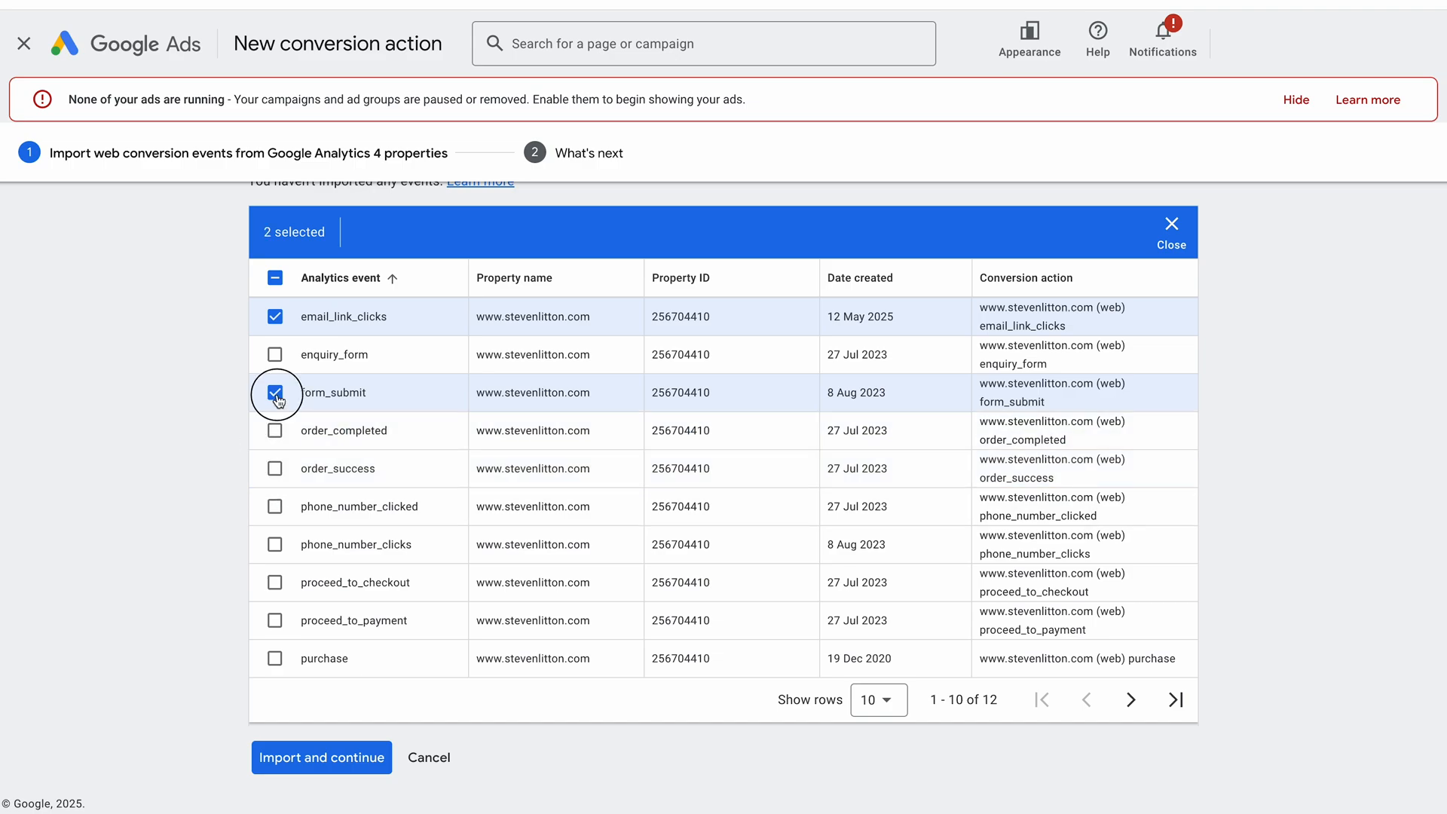
click(275, 392)
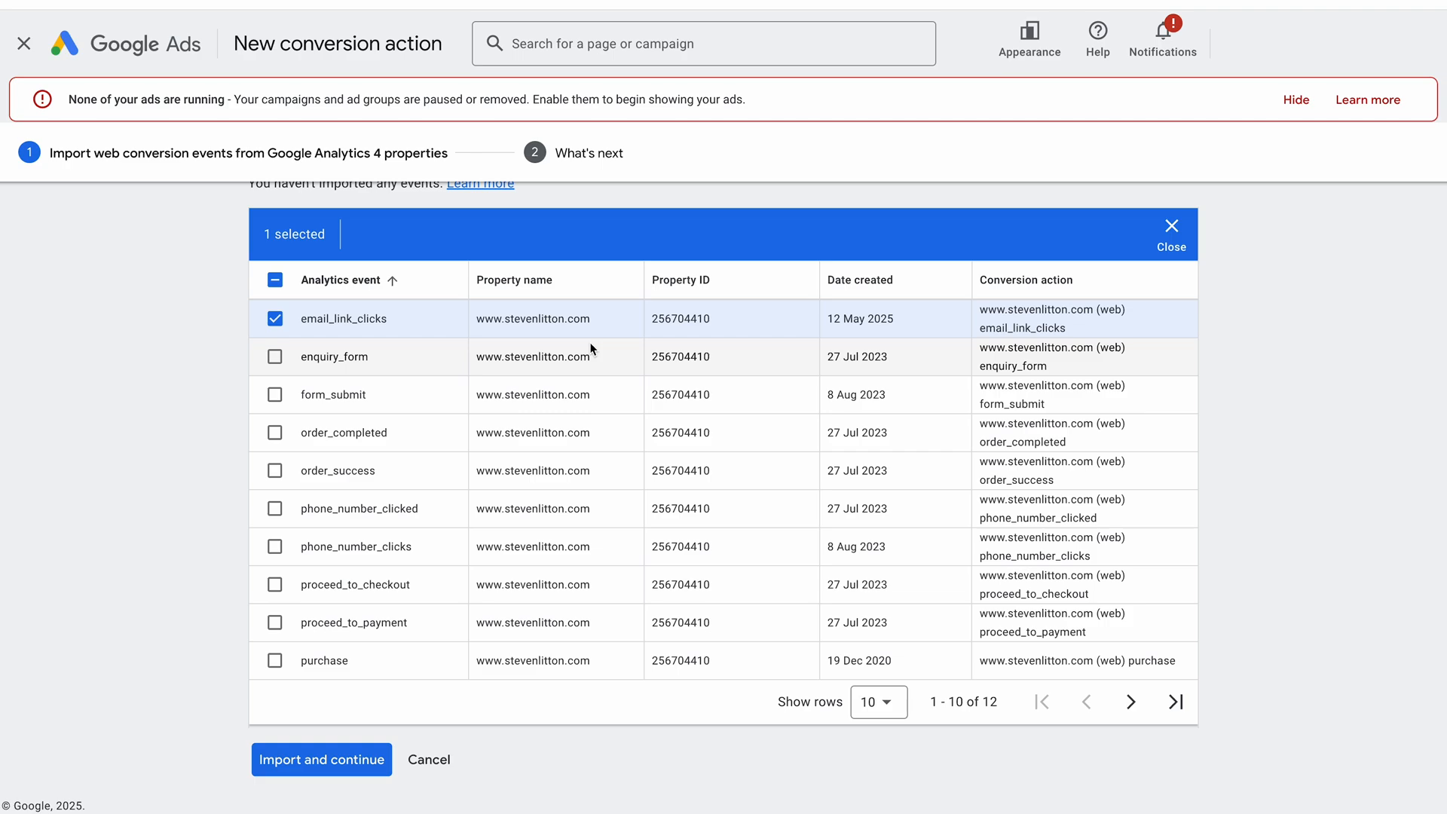
click(321, 760)
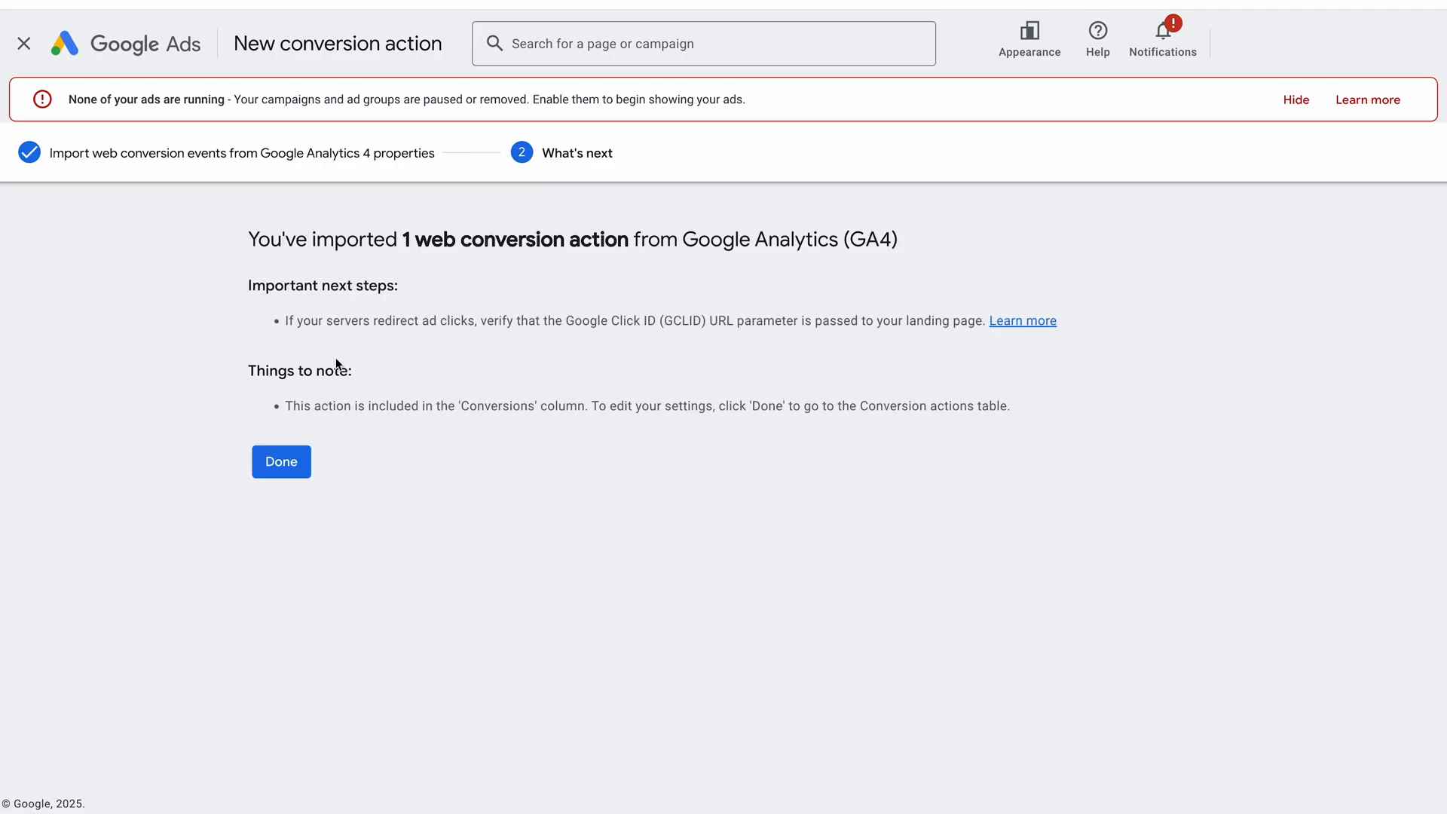
mouse_move(609, 586)
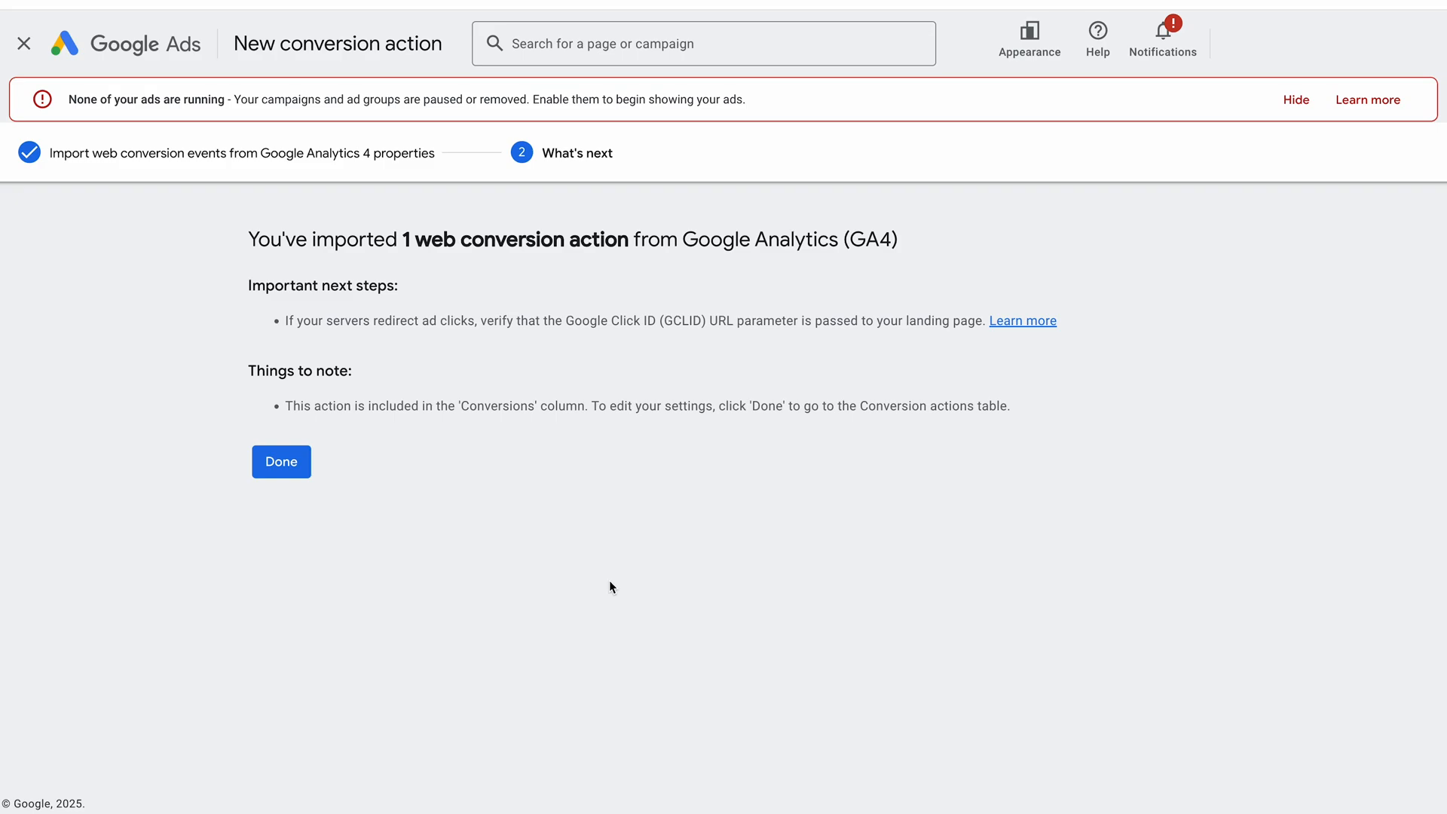
- Finish the import and view email_link_clicks as a primary Contact action
click(281, 462)
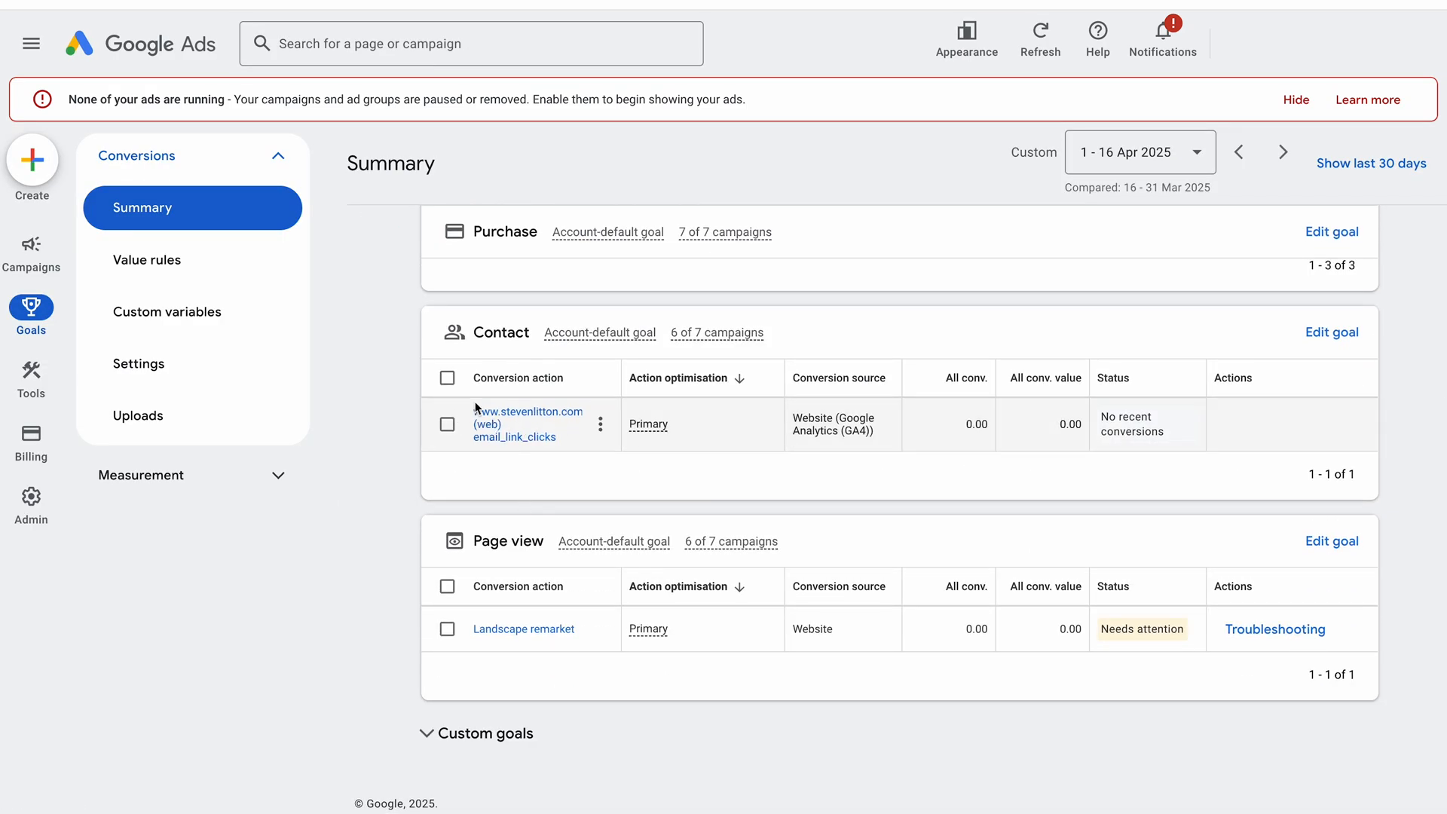
mouse_move(506, 431)
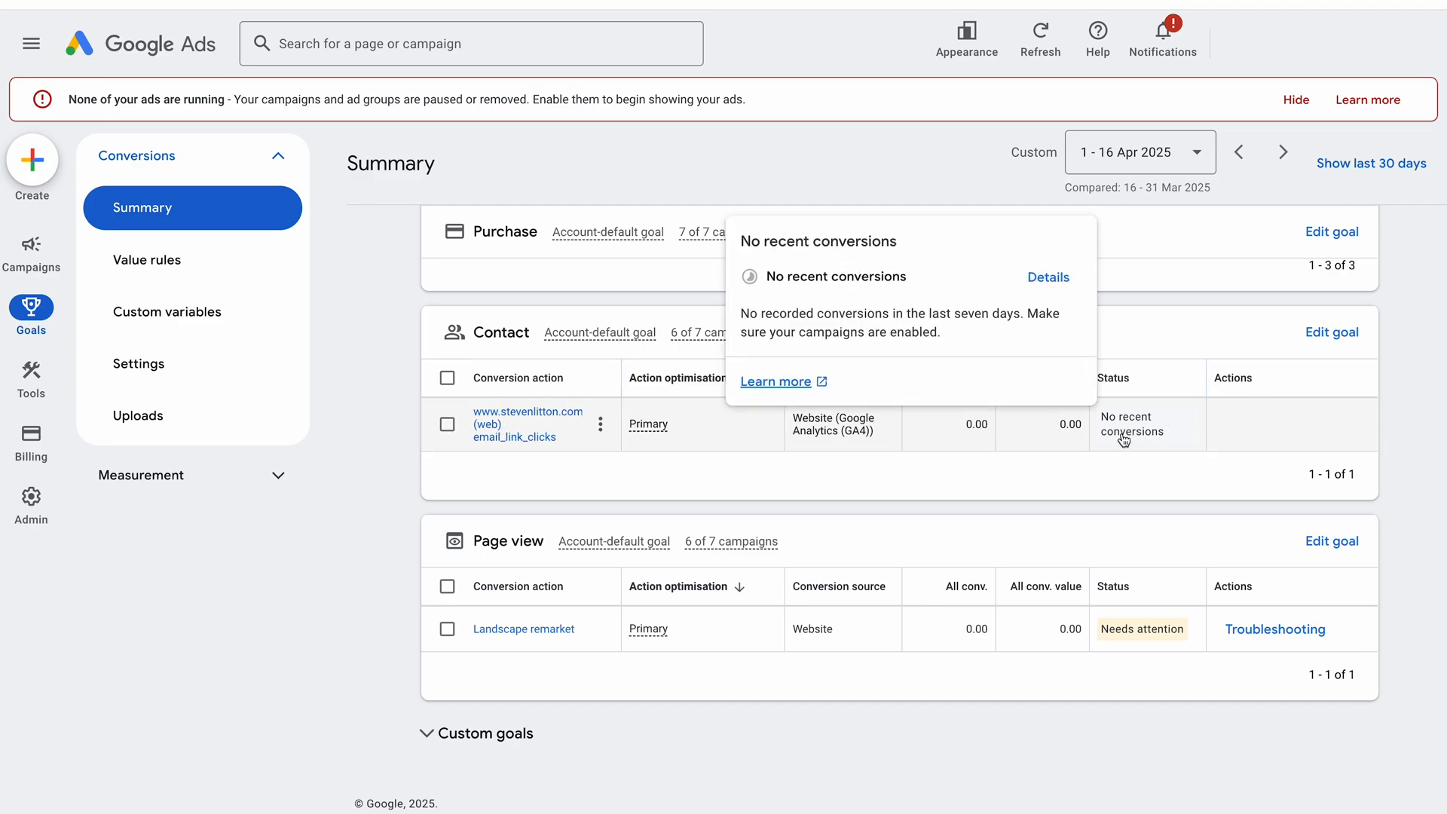
mouse_move(553, 497)
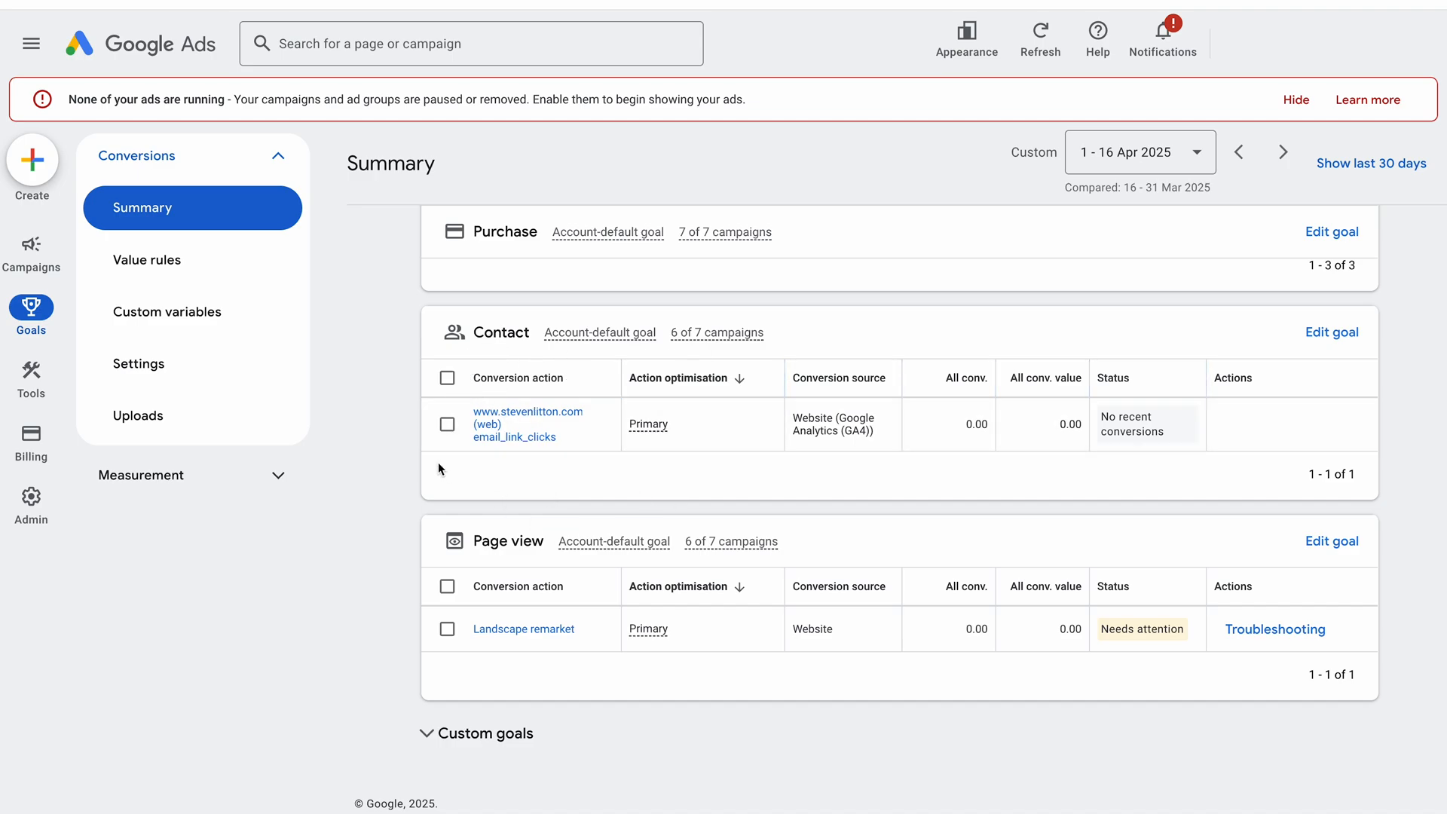
- Check email_link_clicks' no-recent-conversions status, then return to the Analytics events list
click(448, 425)
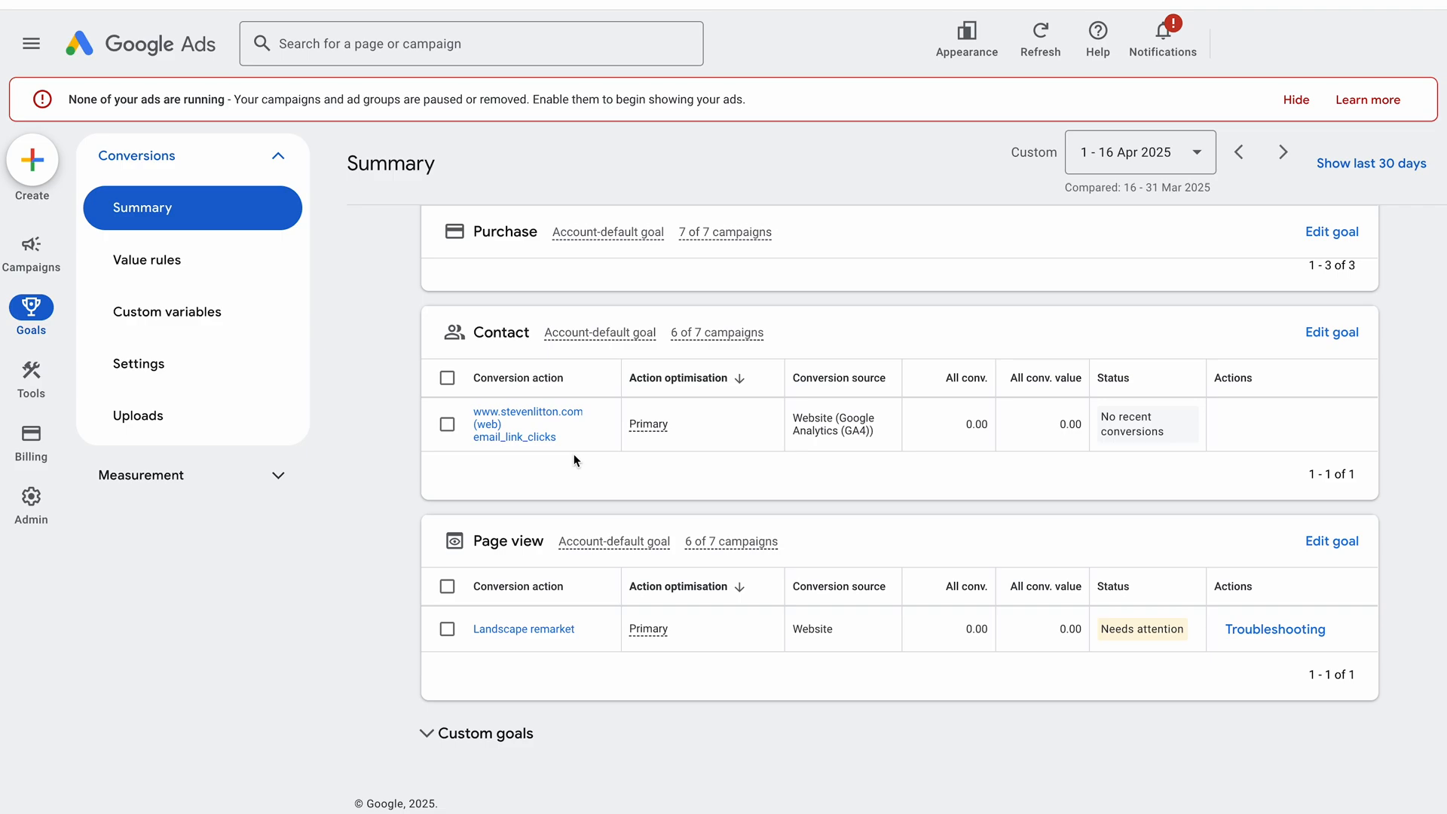
scroll(down, 3)
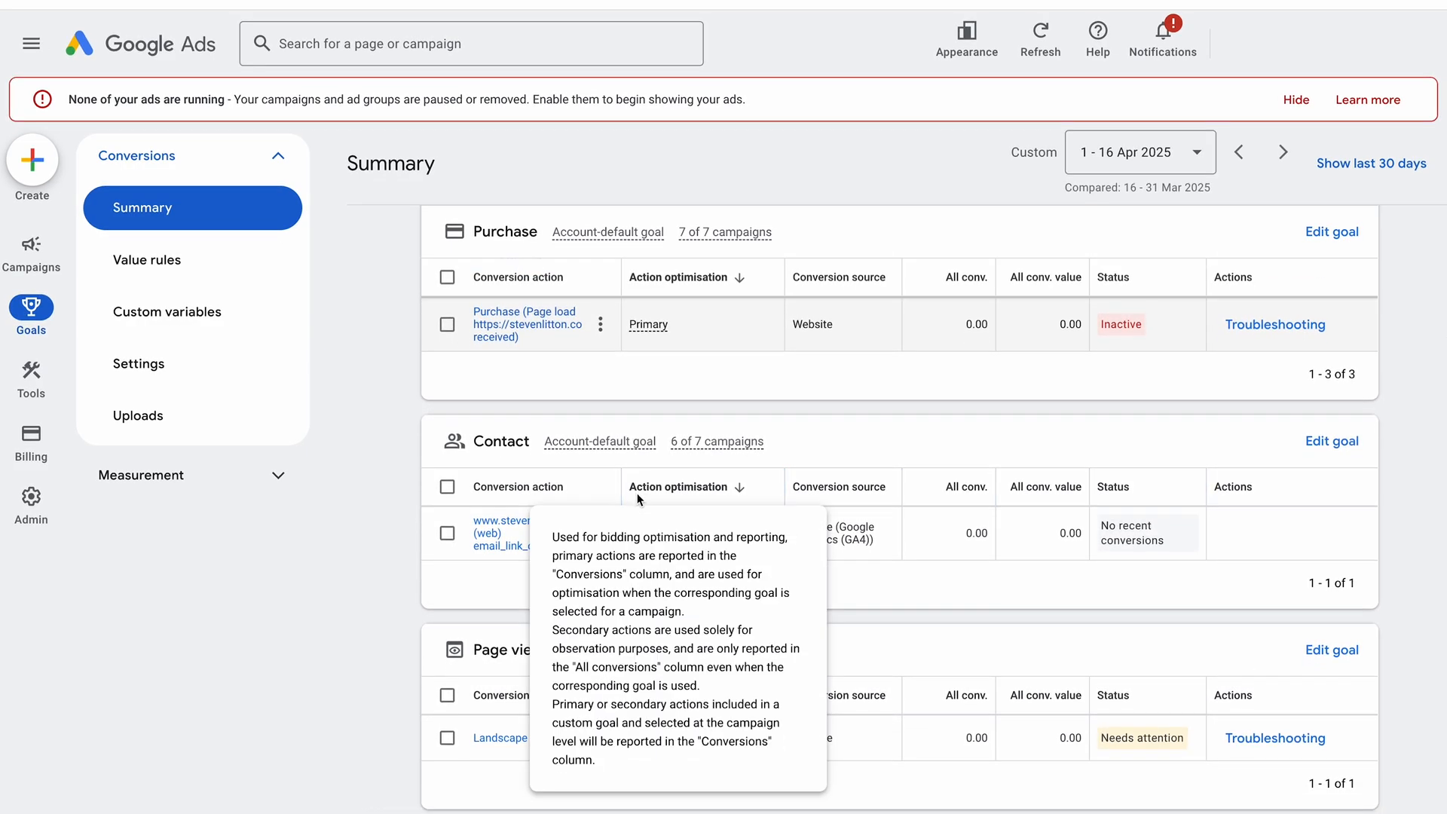
mouse_move(658, 576)
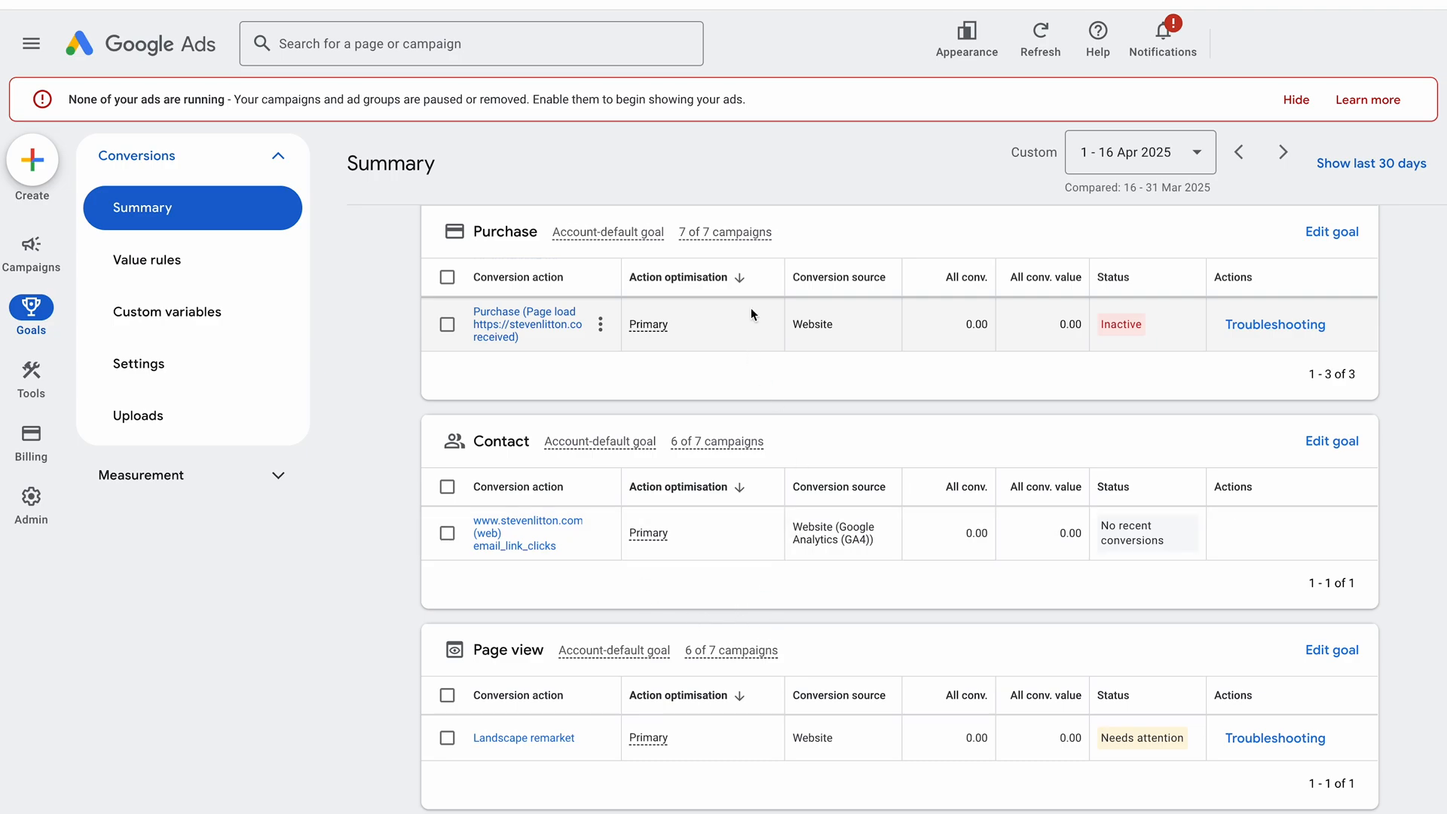
click(515, 545)
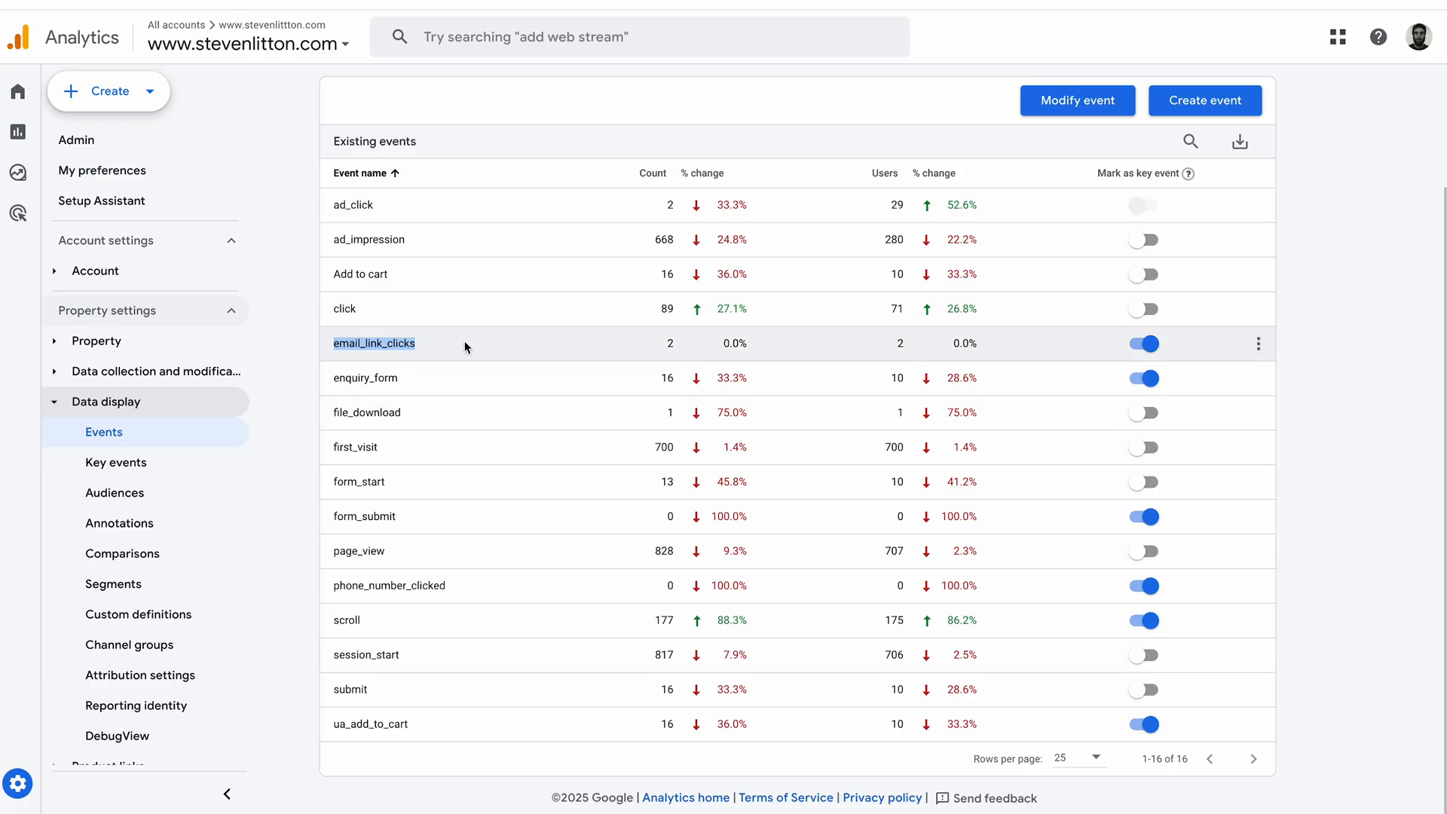
mouse_move(598, 551)
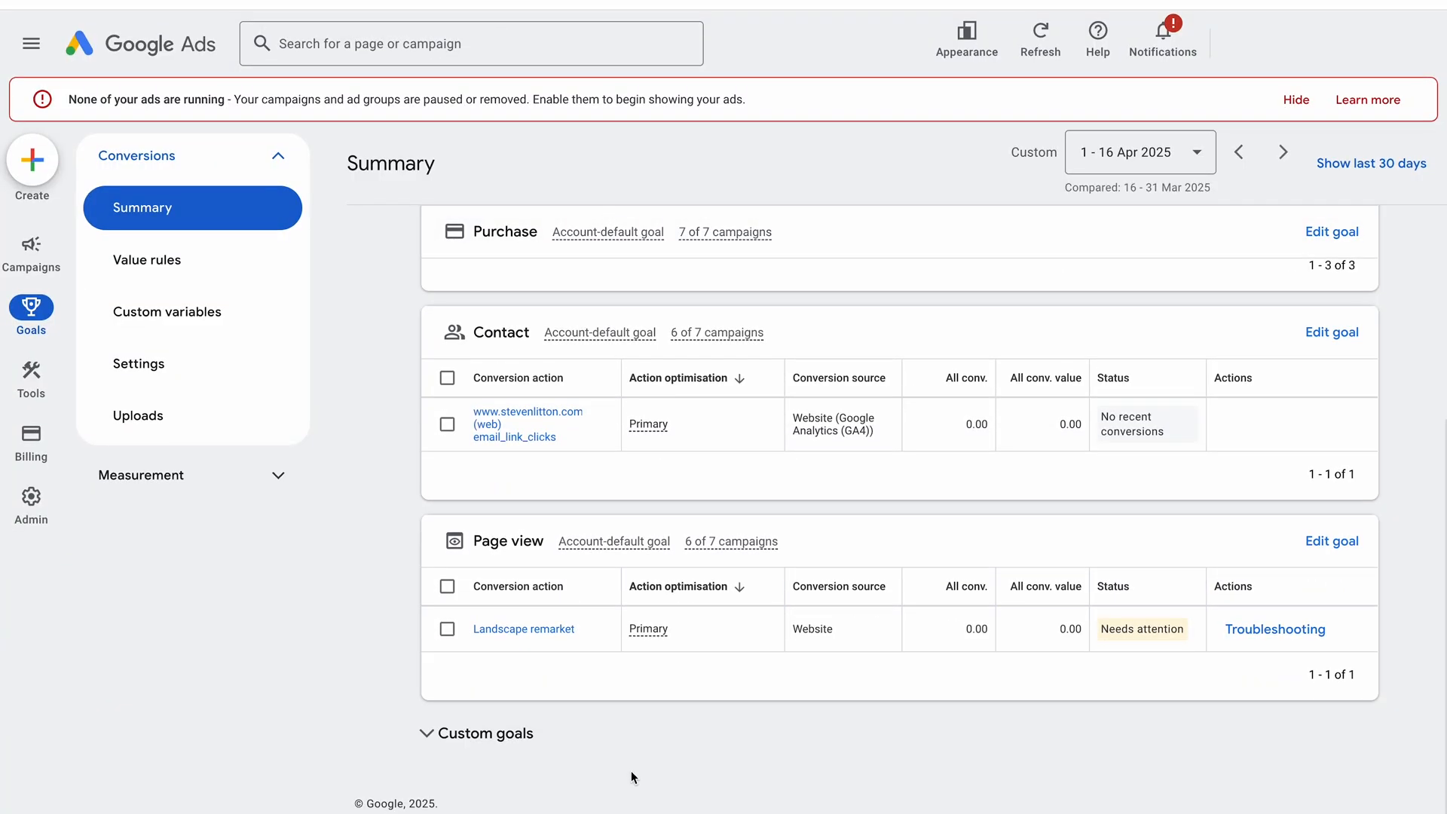
- Scroll the Conversions summary to see the Purchase actions and email_link_clicks under Contact
scroll(down, 3)
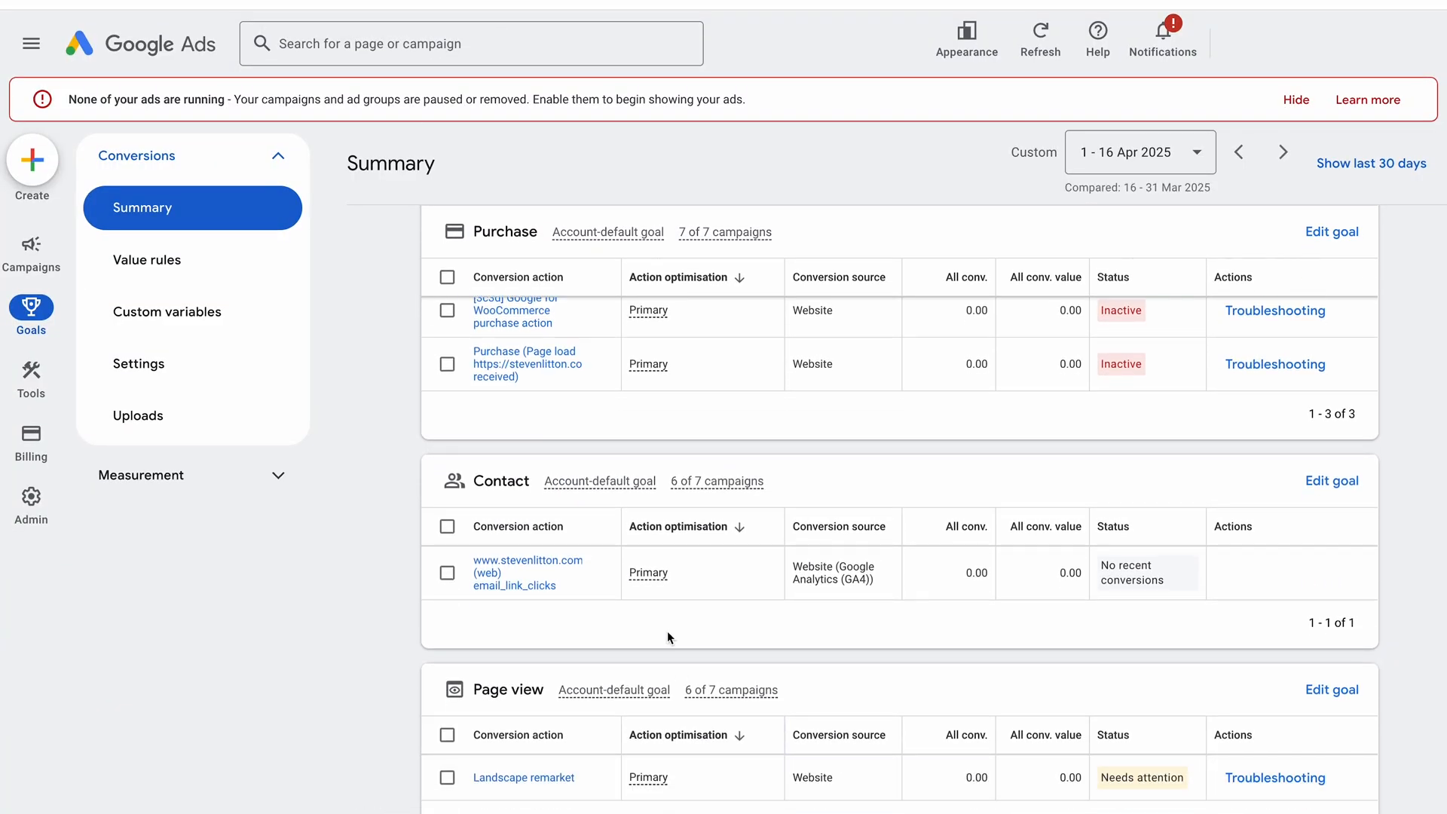